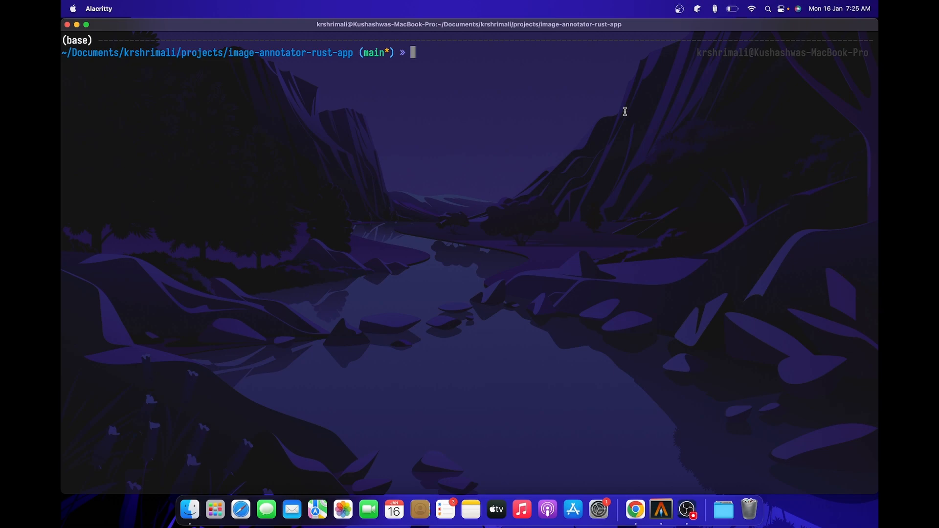
Build and start the annotator with cargo run, reaching its Welcome window
text(c)
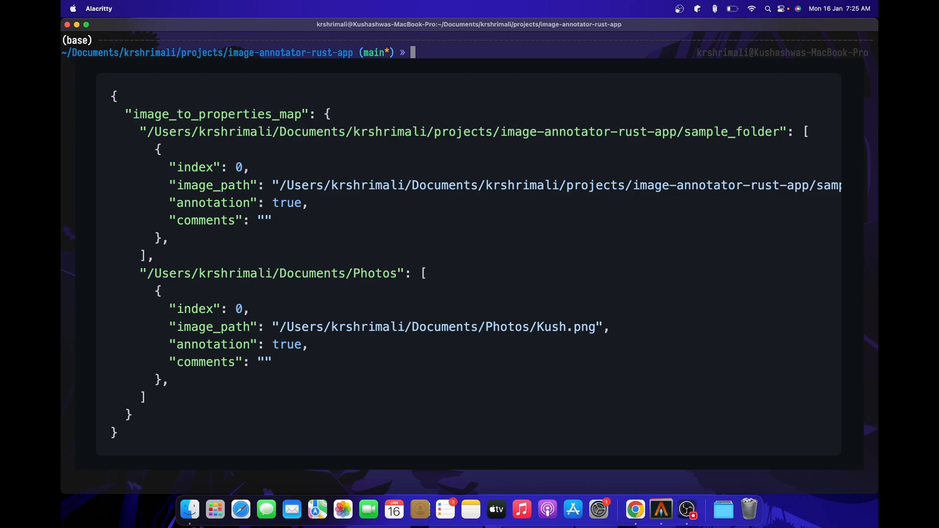
text(cargo run)
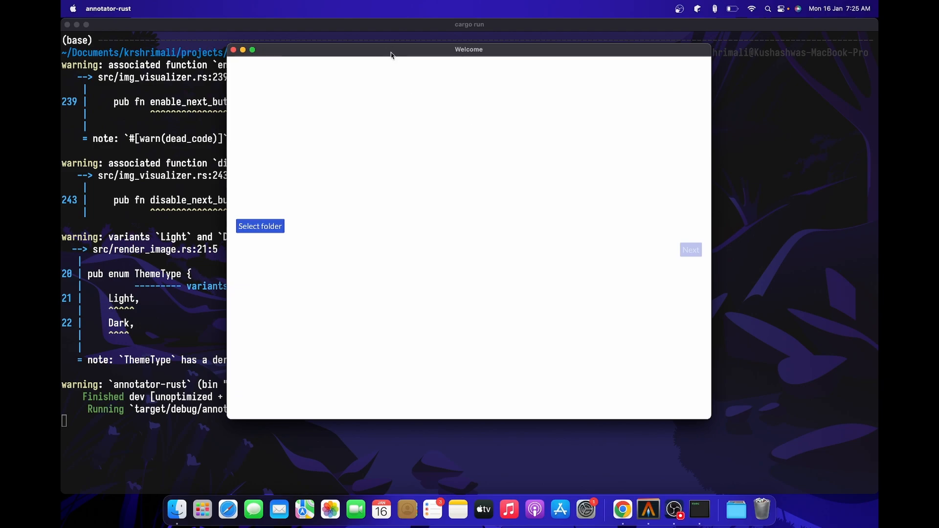
Maximize the window and choose sample_folder as the image folder, enabling Next
click(253, 49)
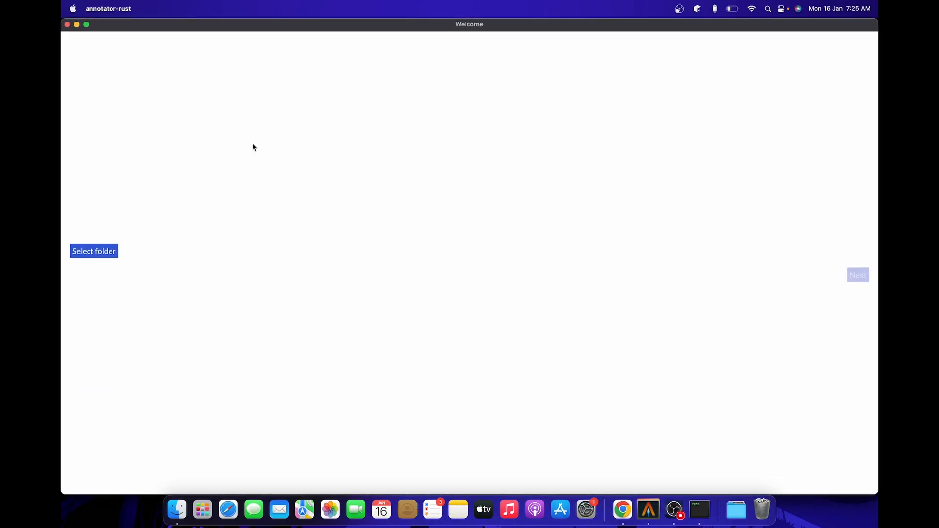
mouse_move(104, 258)
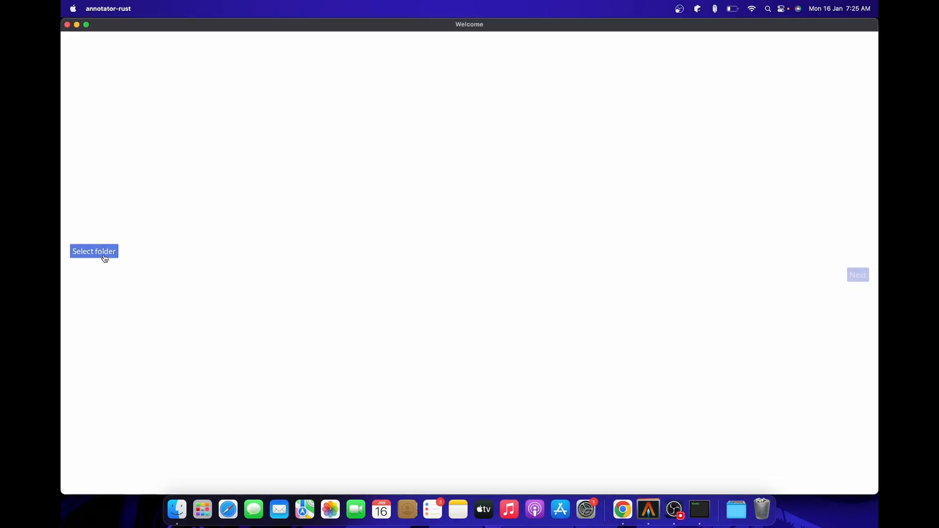
click(94, 251)
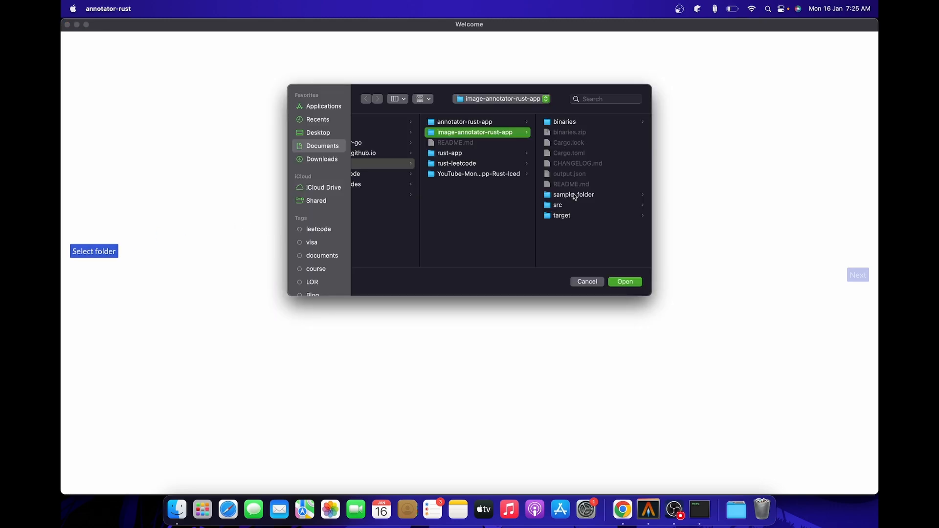
click(573, 194)
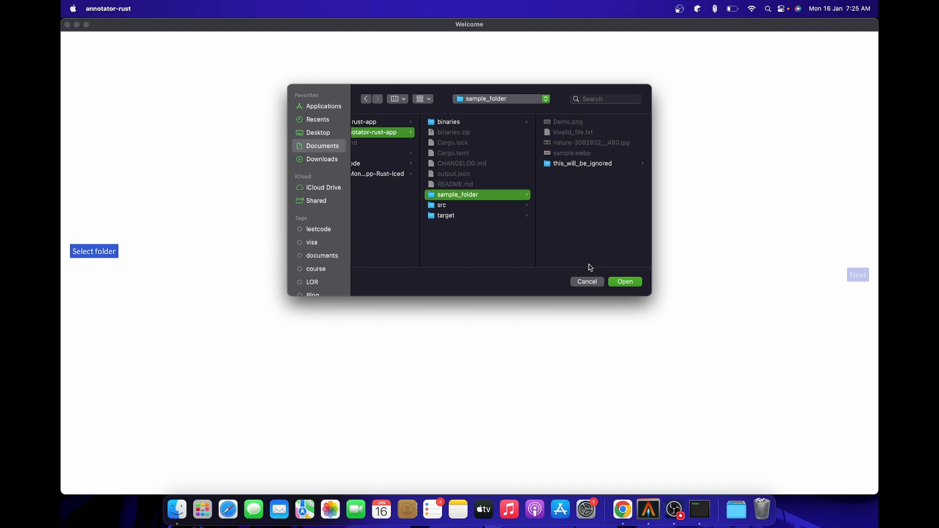
mouse_move(576, 169)
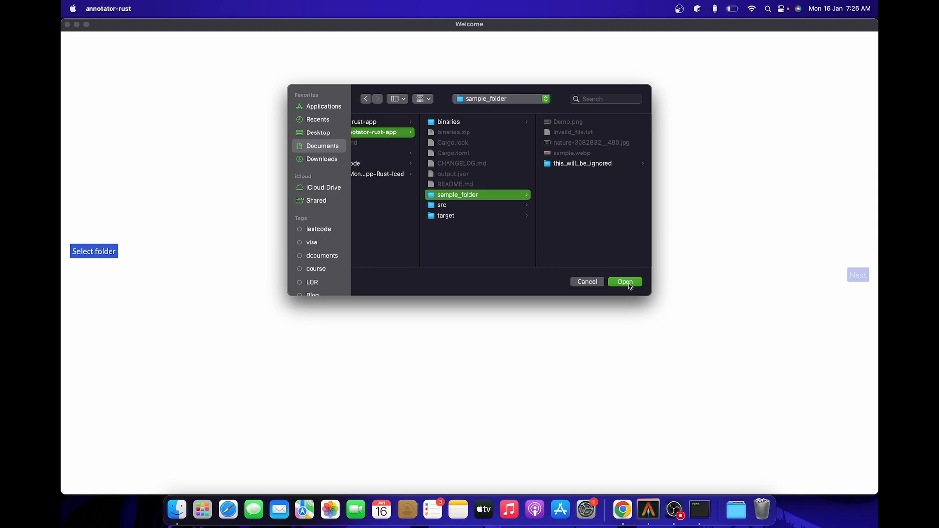
click(624, 282)
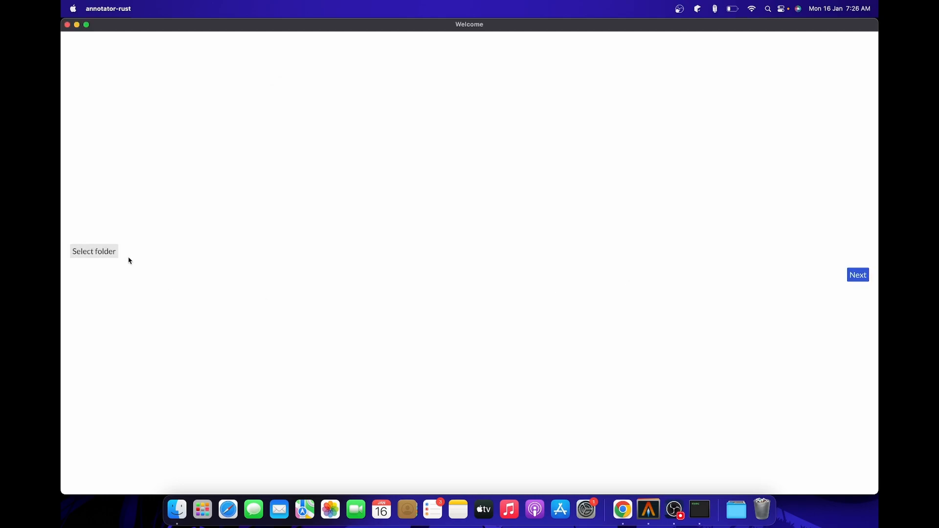
mouse_move(859, 275)
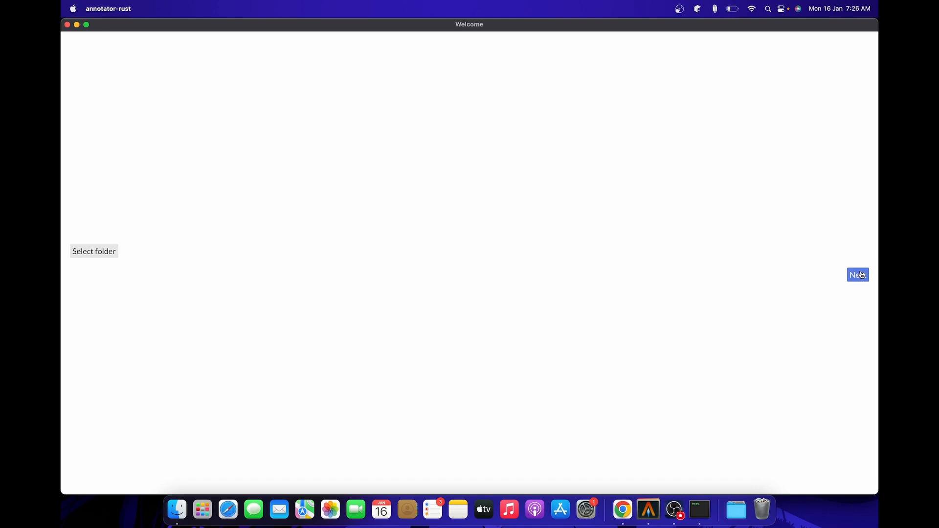
mouse_move(103, 269)
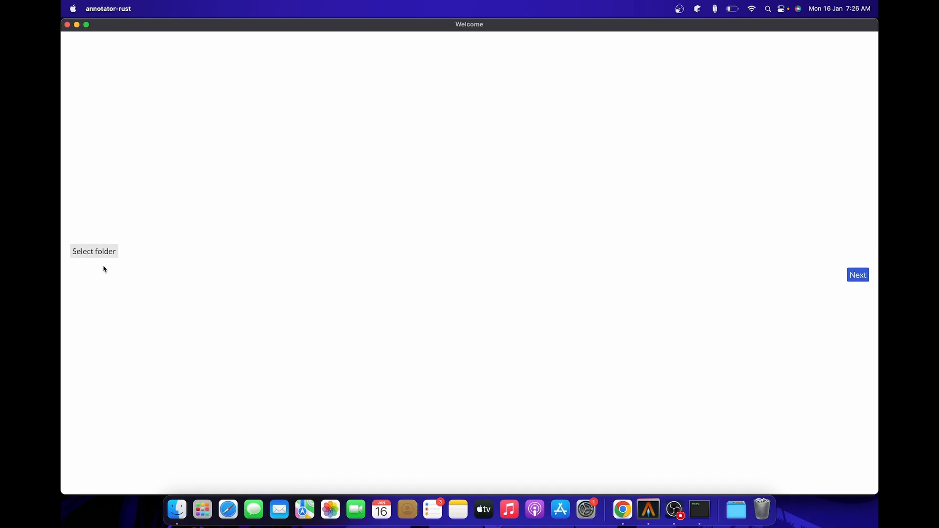
mouse_move(518, 252)
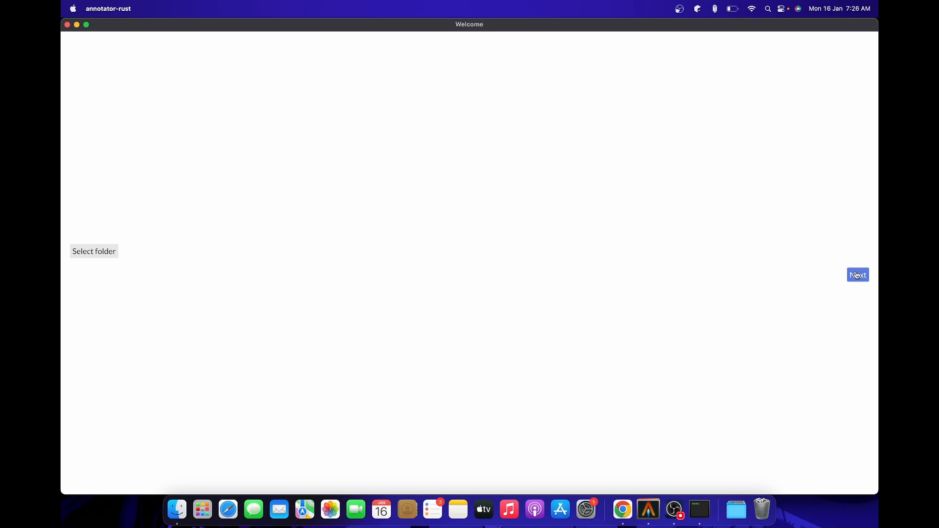
Proceed to the Images screen showing sample.webp, item 1 of 4
click(858, 275)
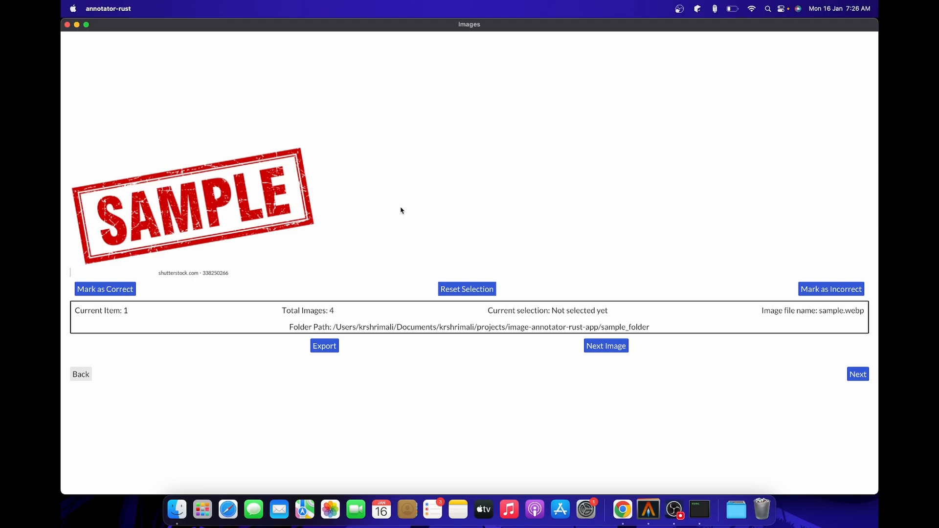
mouse_move(204, 184)
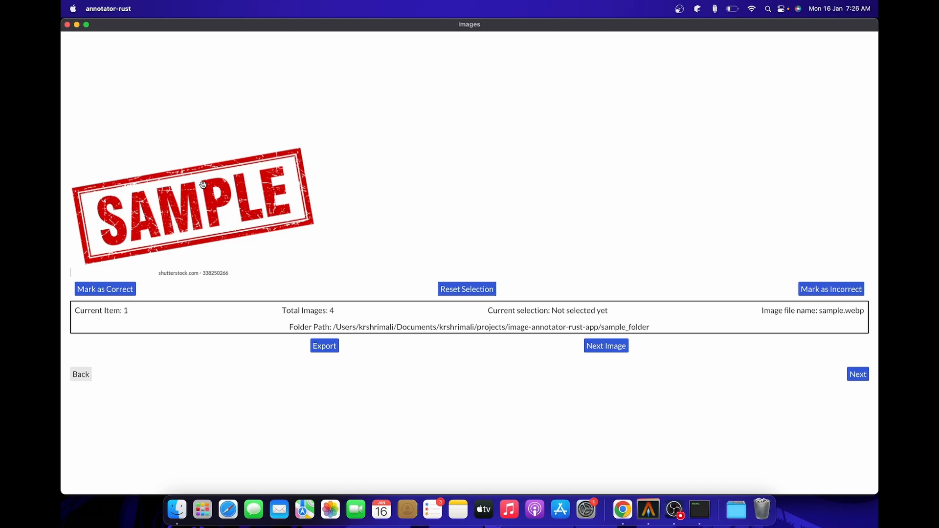
mouse_move(184, 199)
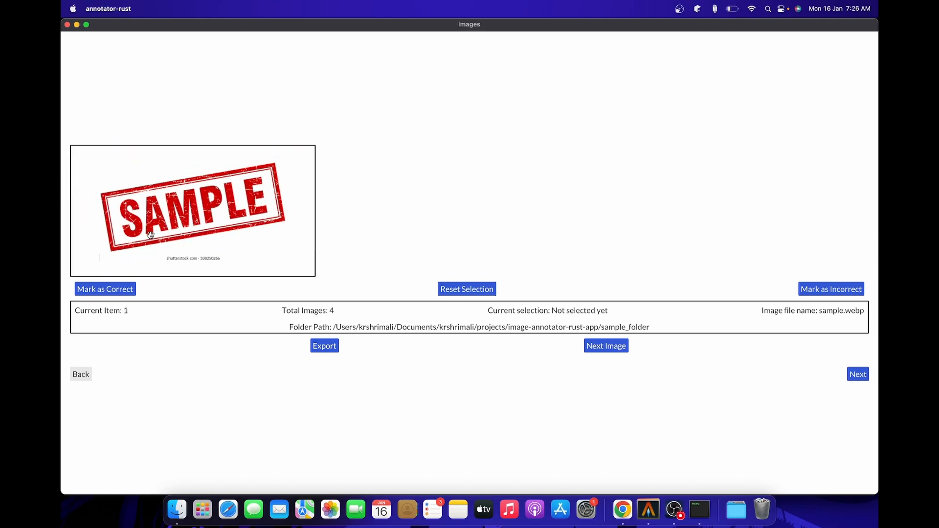
mouse_move(188, 208)
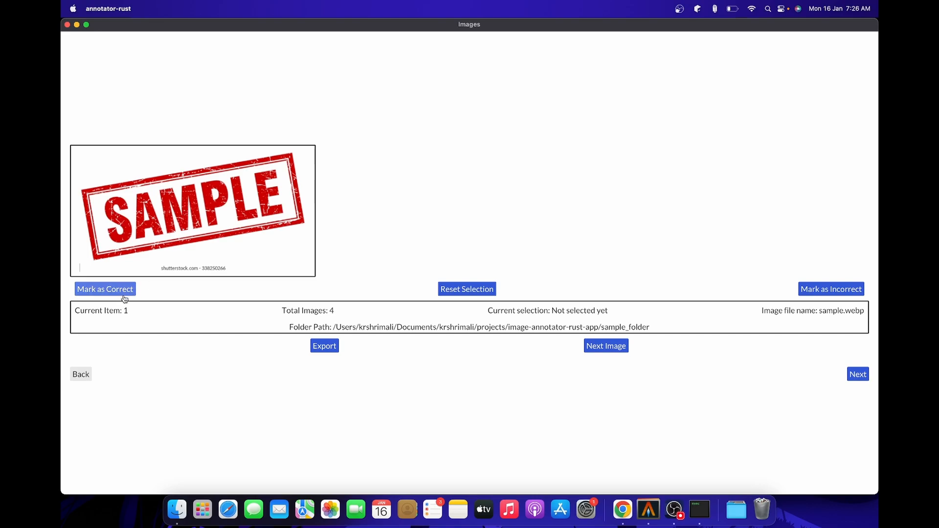
mouse_move(819, 293)
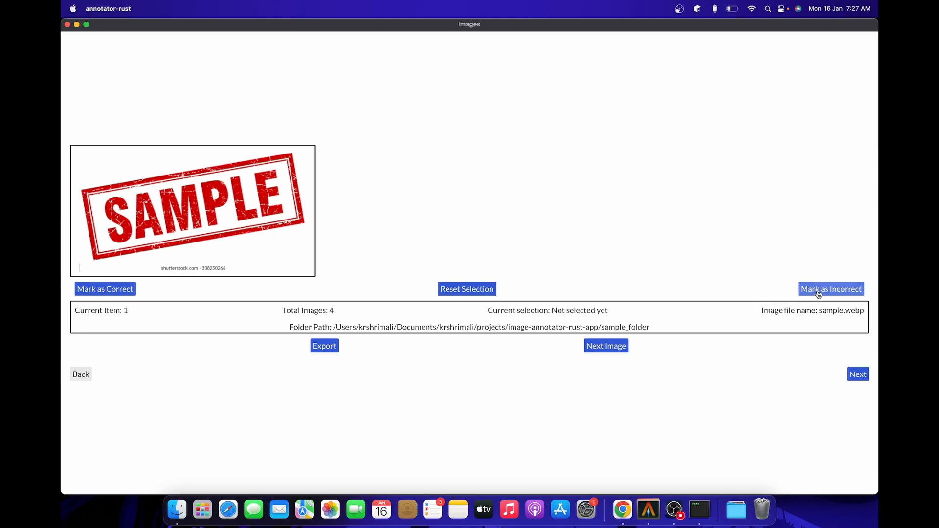
mouse_move(456, 304)
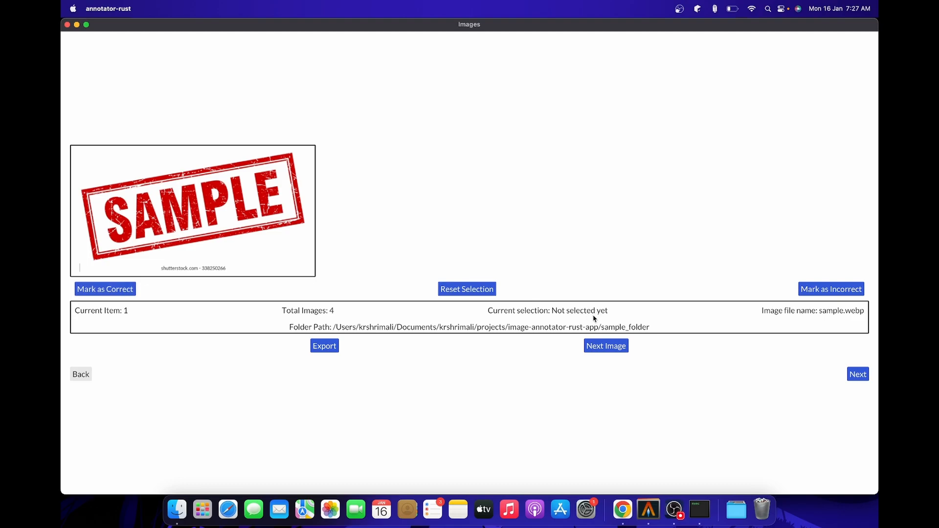
click(105, 289)
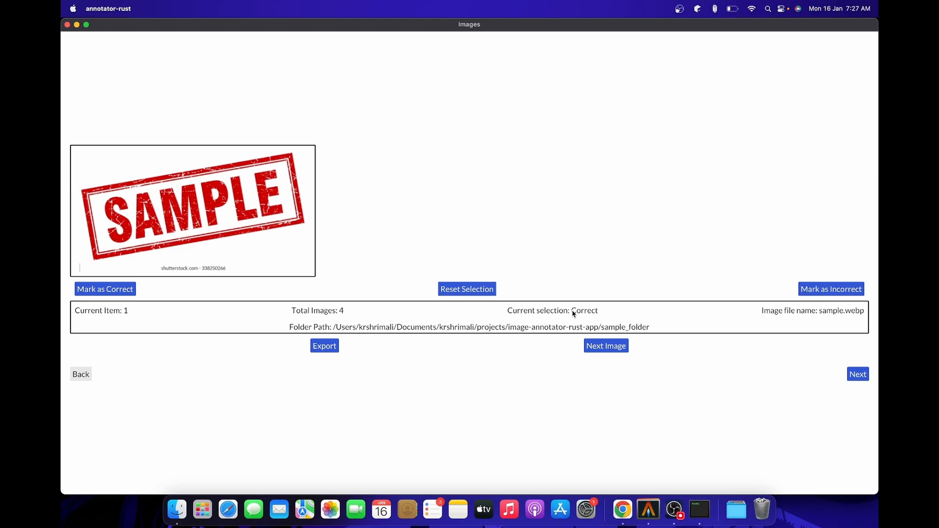
mouse_move(428, 334)
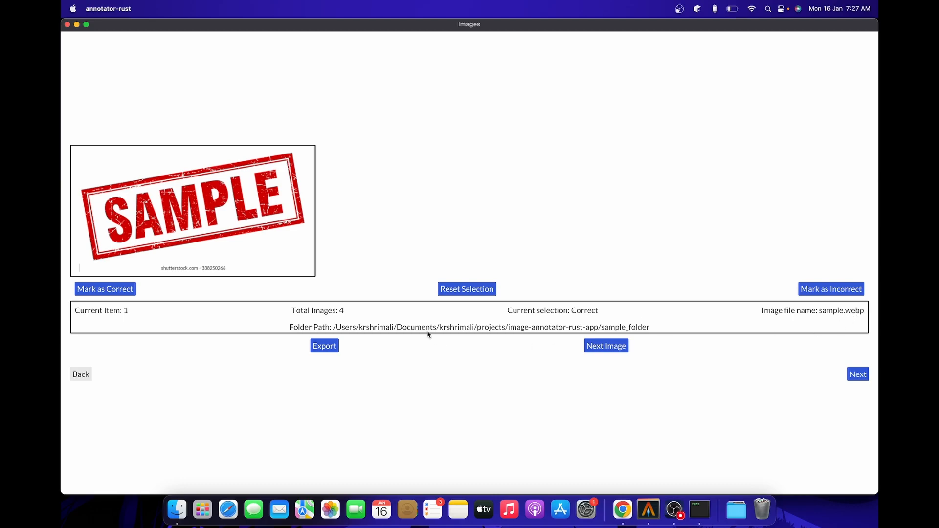
mouse_move(123, 317)
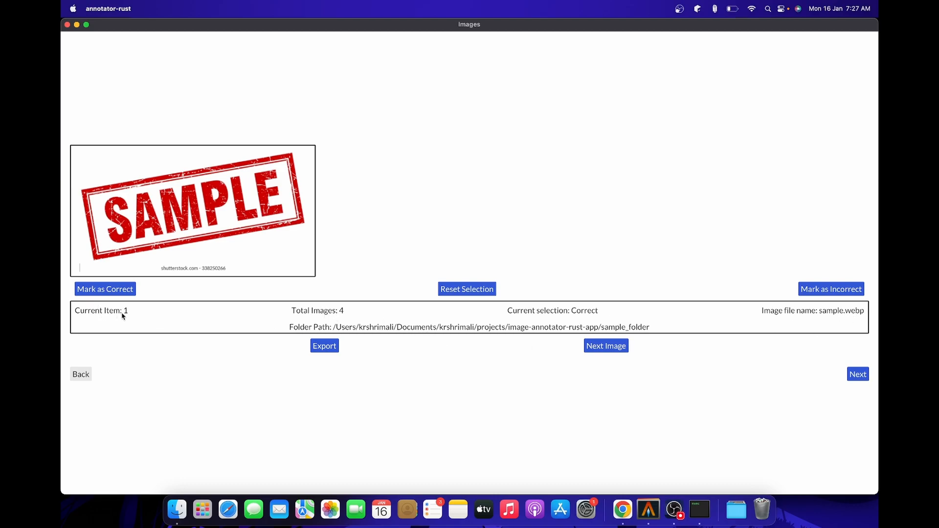
mouse_move(355, 168)
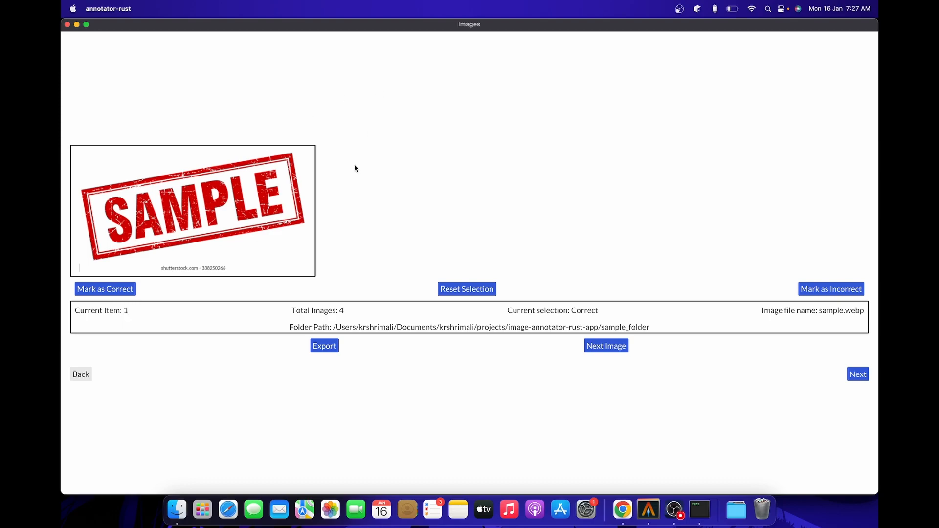
mouse_move(426, 335)
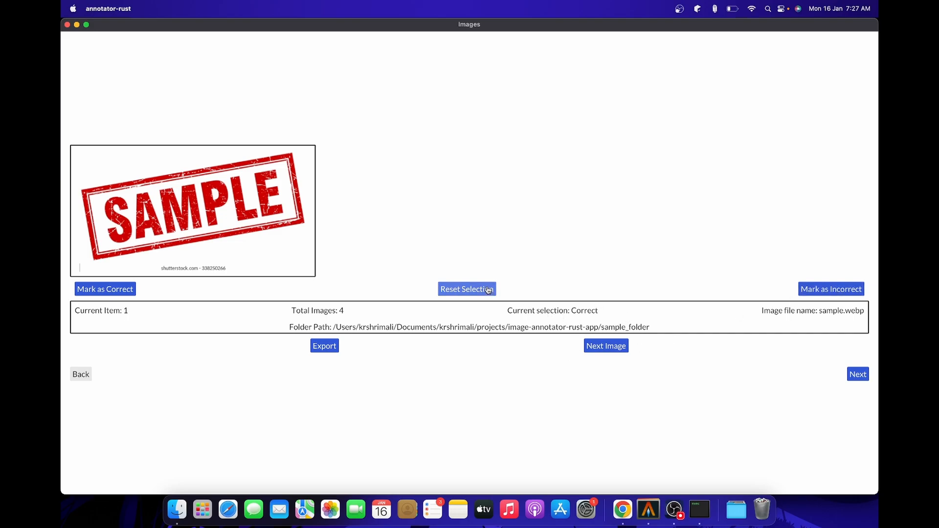
click(466, 289)
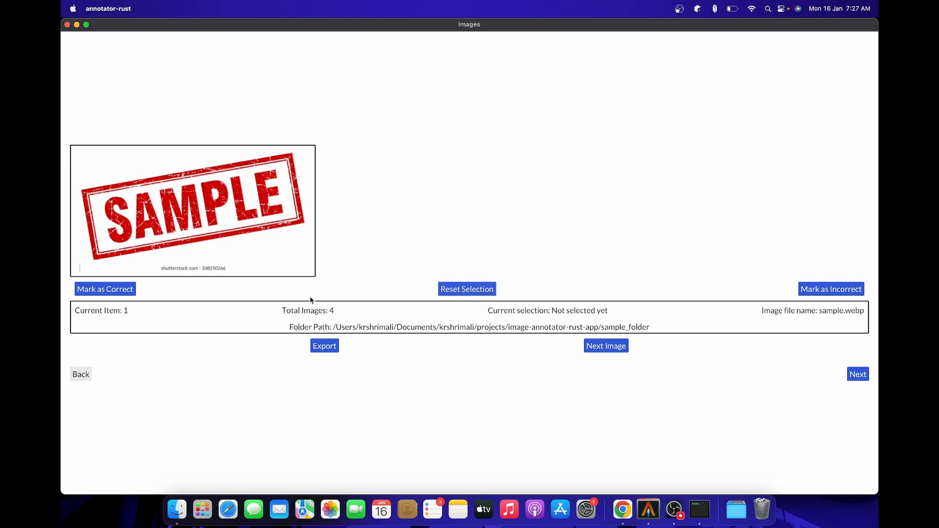
mouse_move(591, 312)
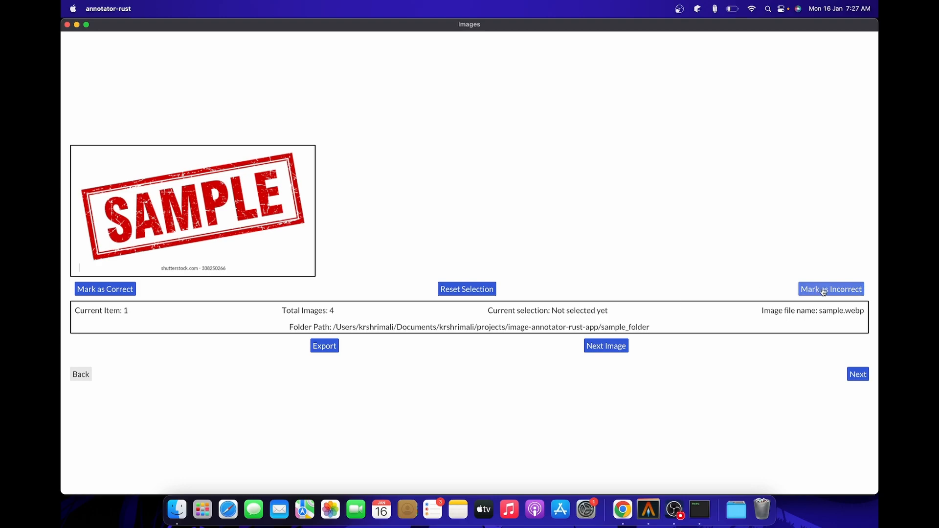
Mark sample.webp as Incorrect with the reason 'Random reason, idk why' and submit it
click(830, 288)
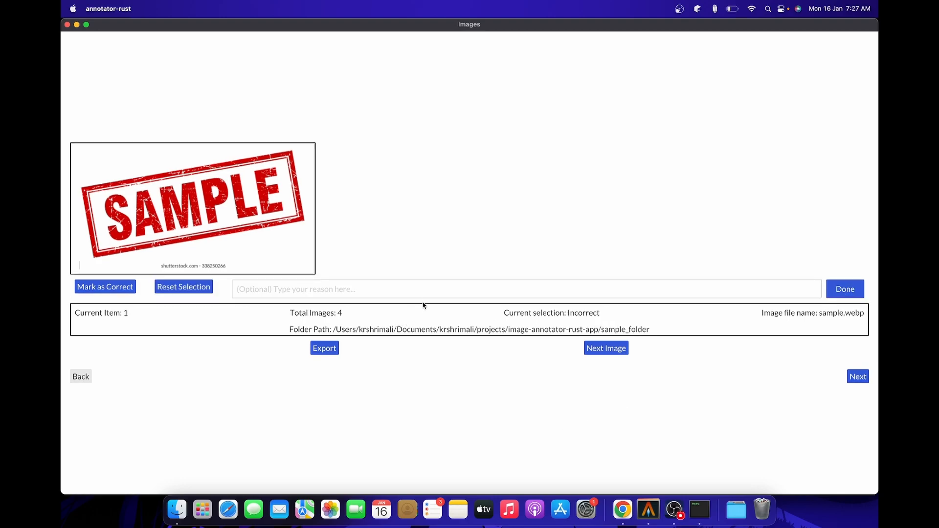
click(450, 292)
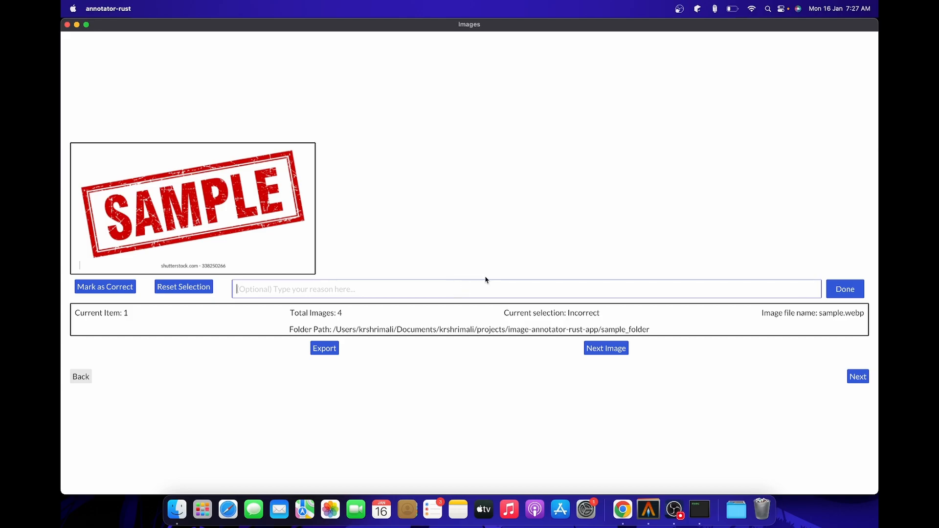
text(Random)
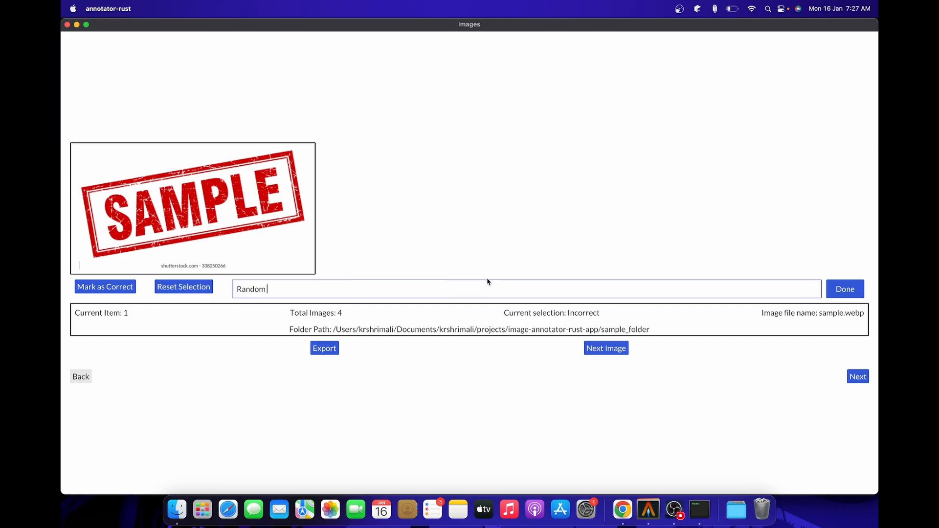
text(reason, idk why)
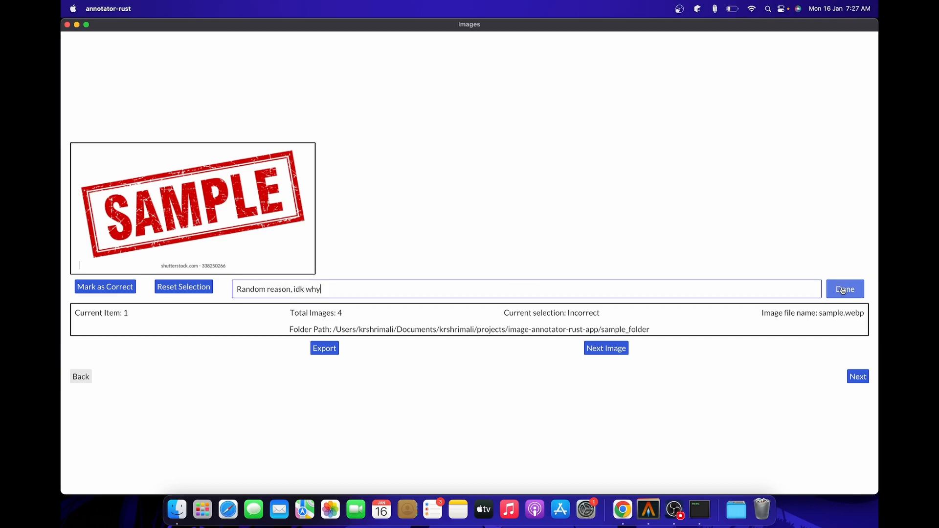
click(845, 288)
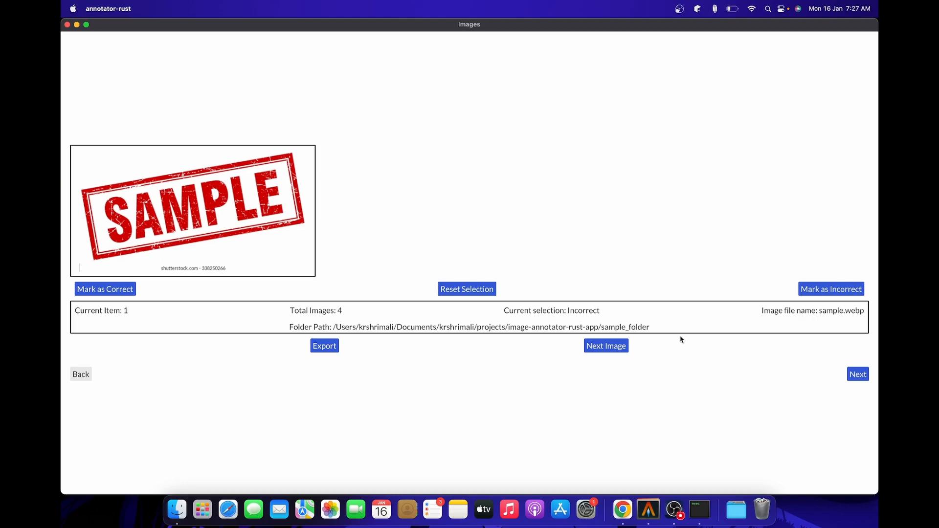
mouse_move(732, 317)
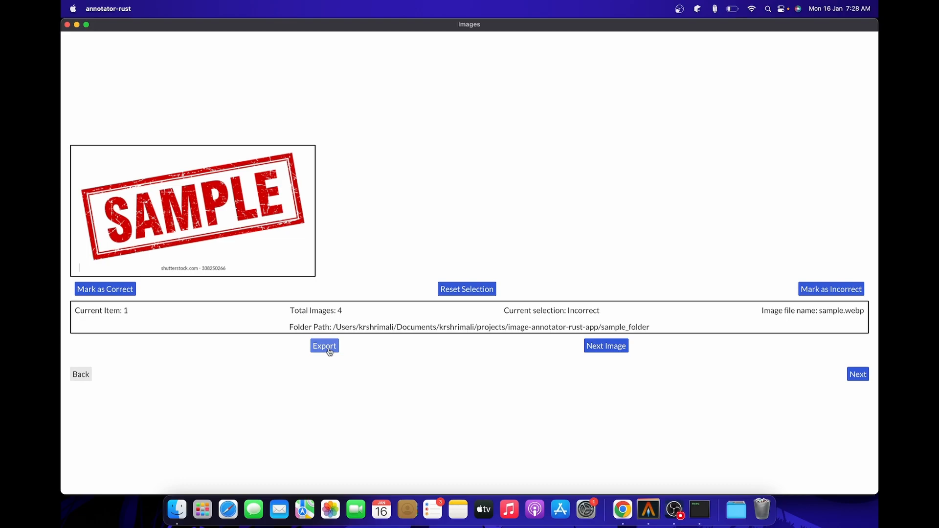
mouse_move(359, 383)
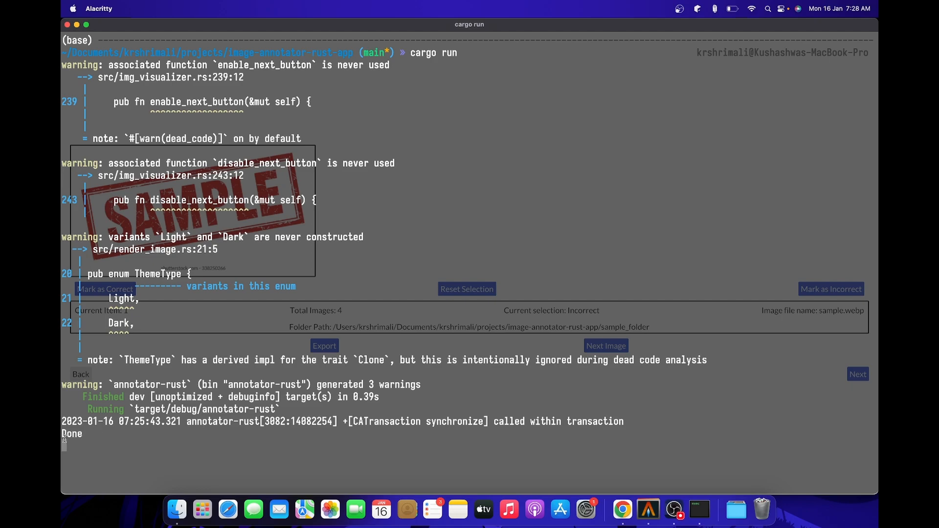
mouse_move(223, 425)
text(nvim iu)
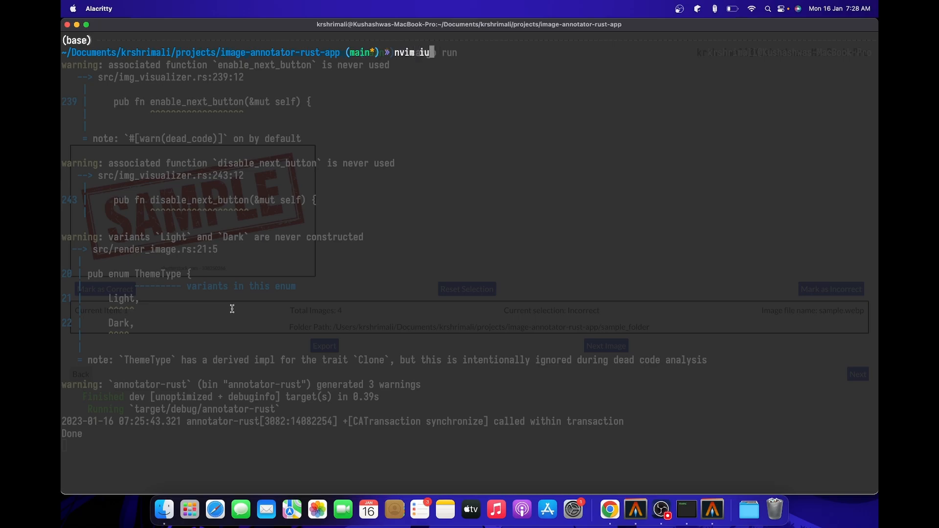
Inspect output.json in Neovim, checking sample.webp's incorrect entry, comment and the null entries
key(Enter)
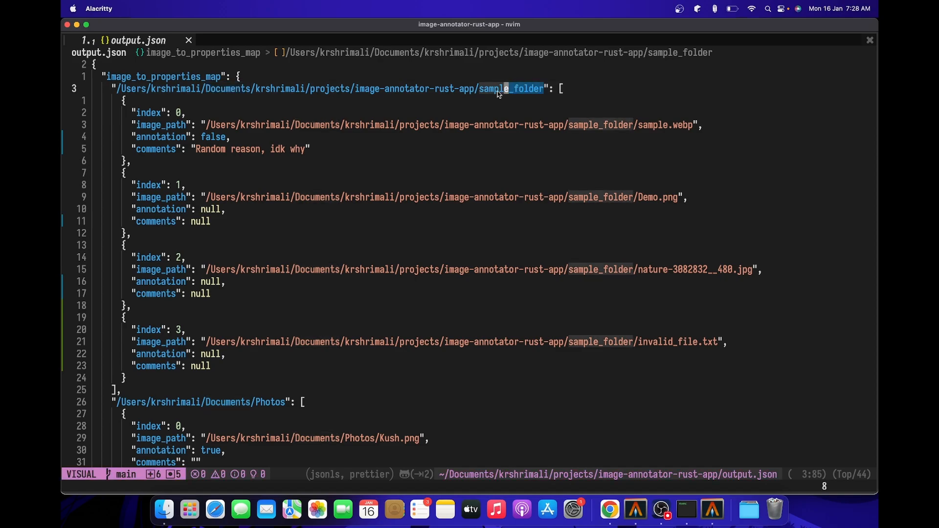
key(Escape)
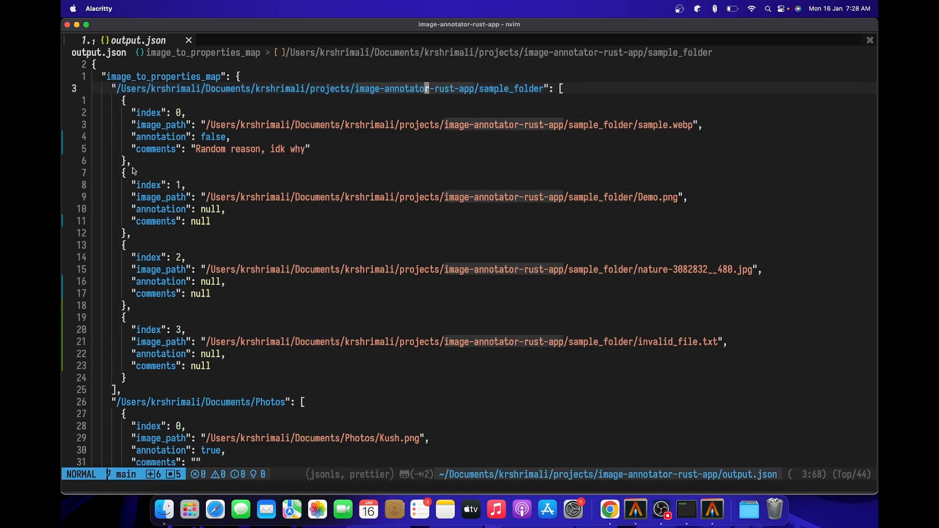
mouse_move(207, 128)
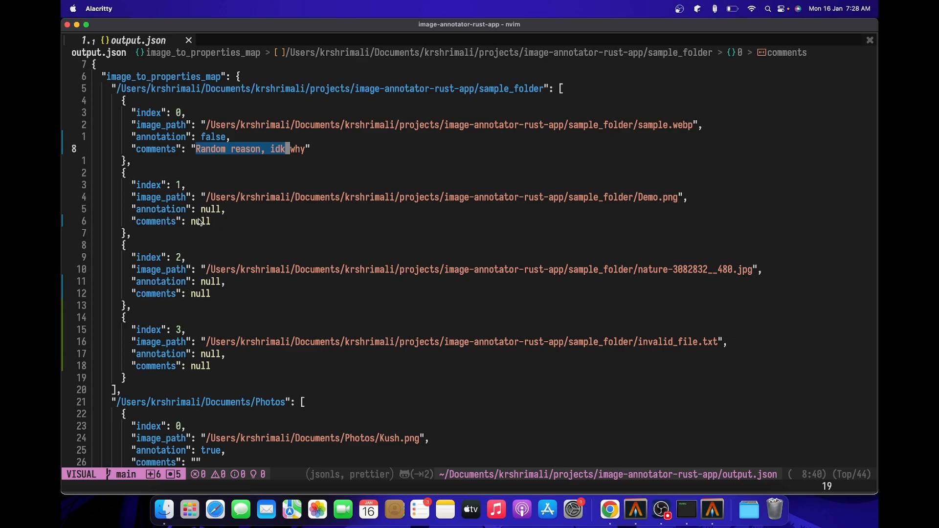
key(Escape)
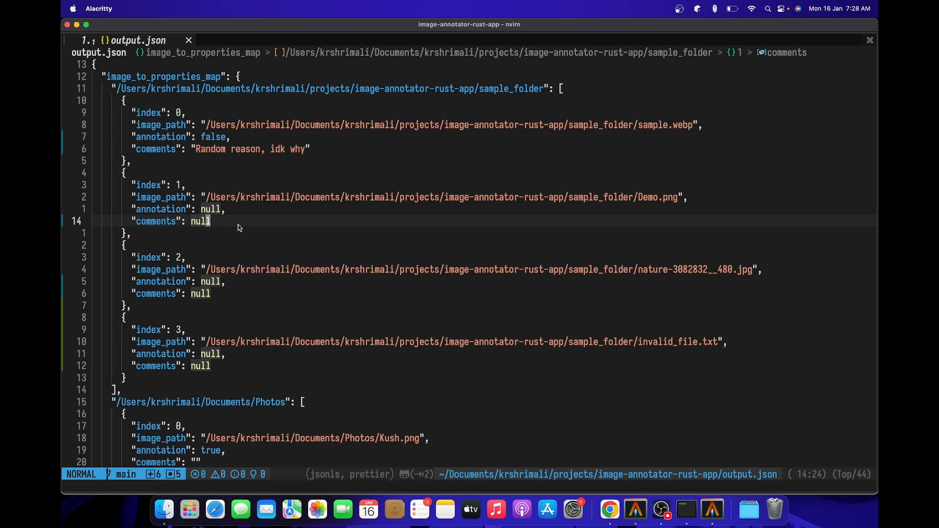
scroll(down, 3)
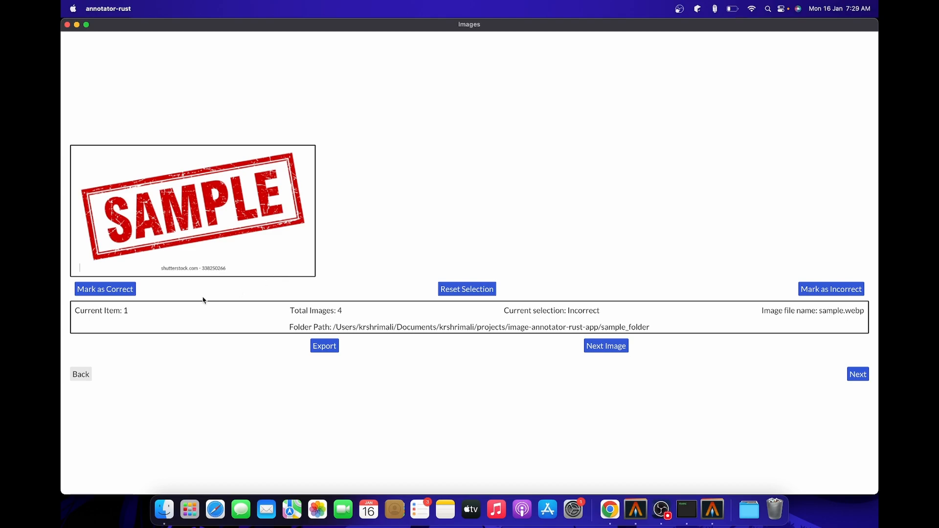
mouse_move(114, 288)
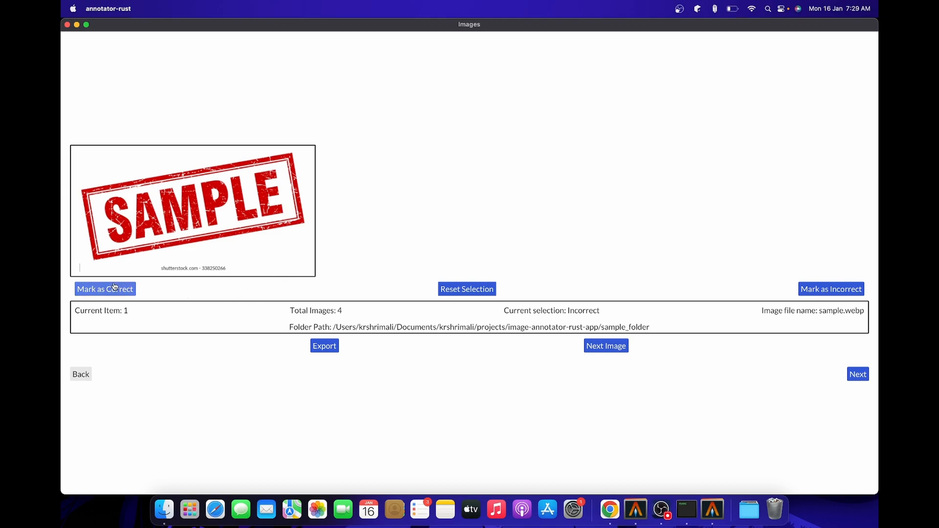
Re-mark sample.webp as Correct and advance to Demo.png, item 2 of 4
click(104, 289)
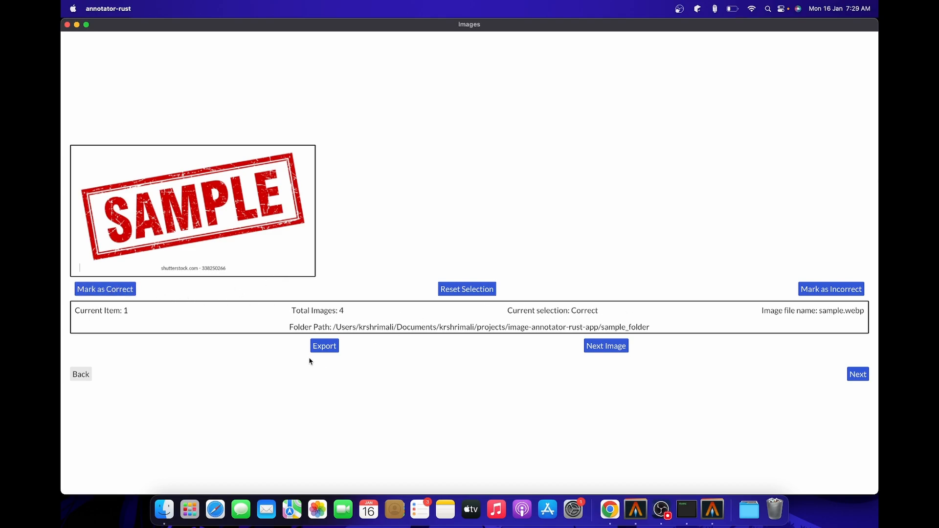
key(Cmd+Tab)
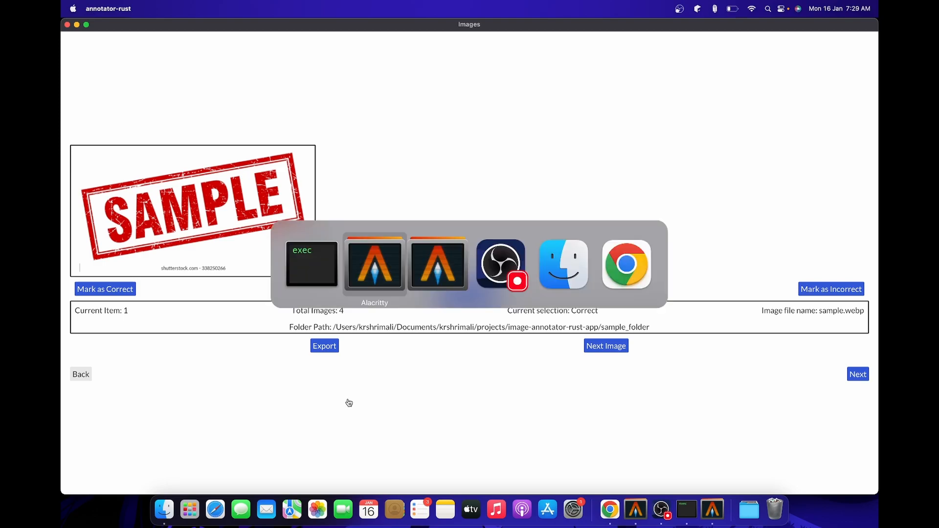
click(374, 267)
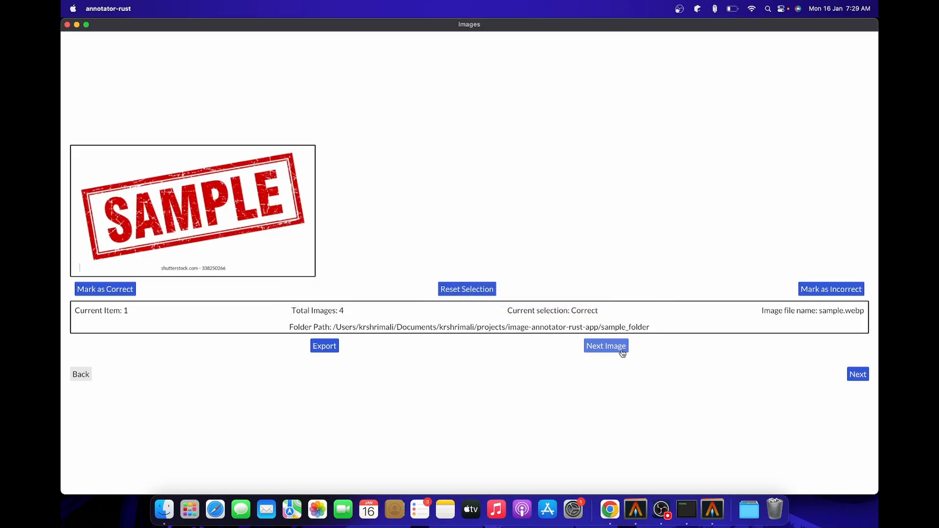
mouse_move(591, 375)
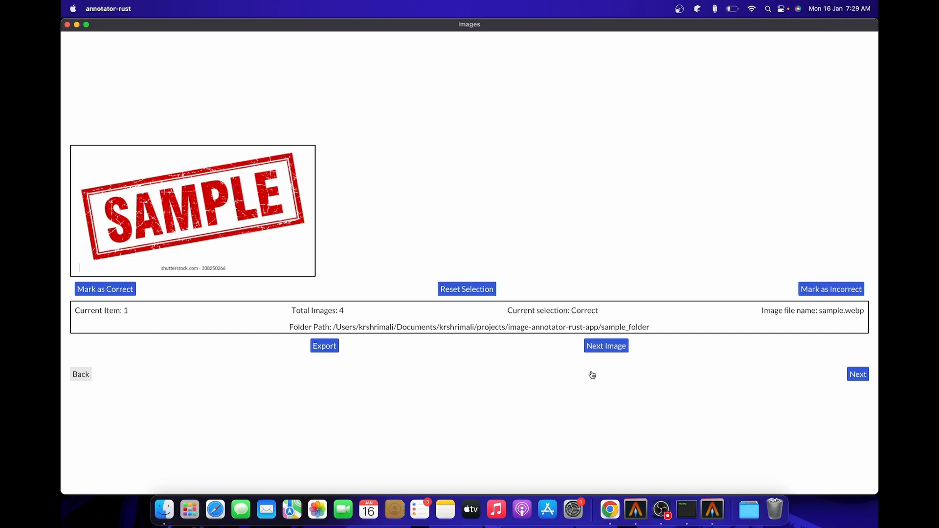
click(607, 346)
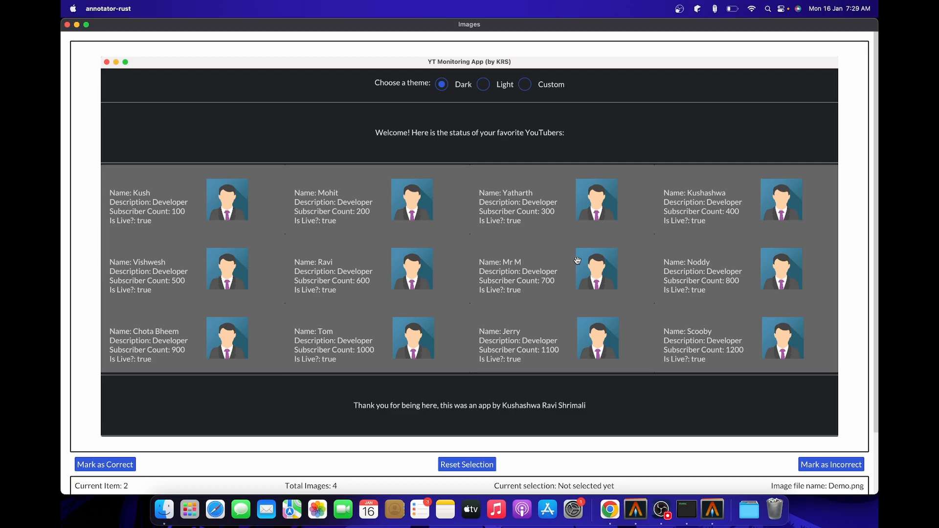
mouse_move(857, 284)
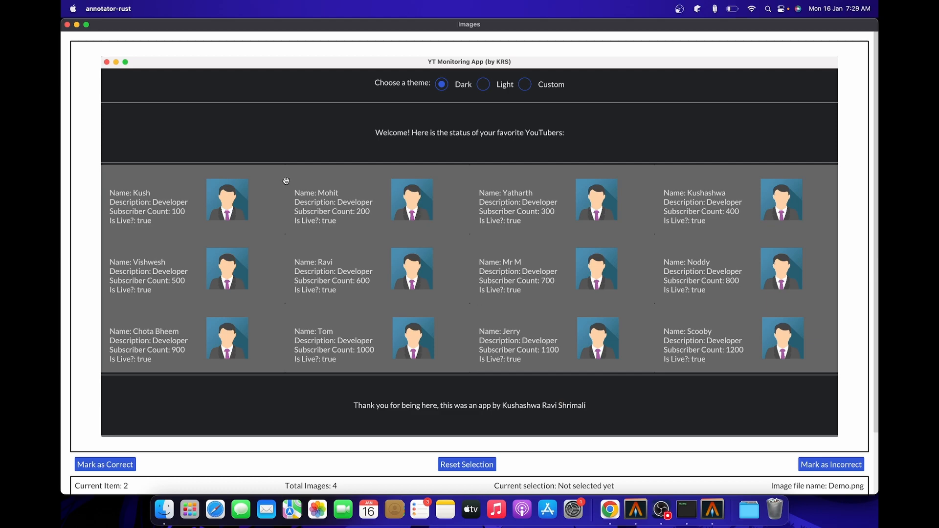
mouse_move(342, 165)
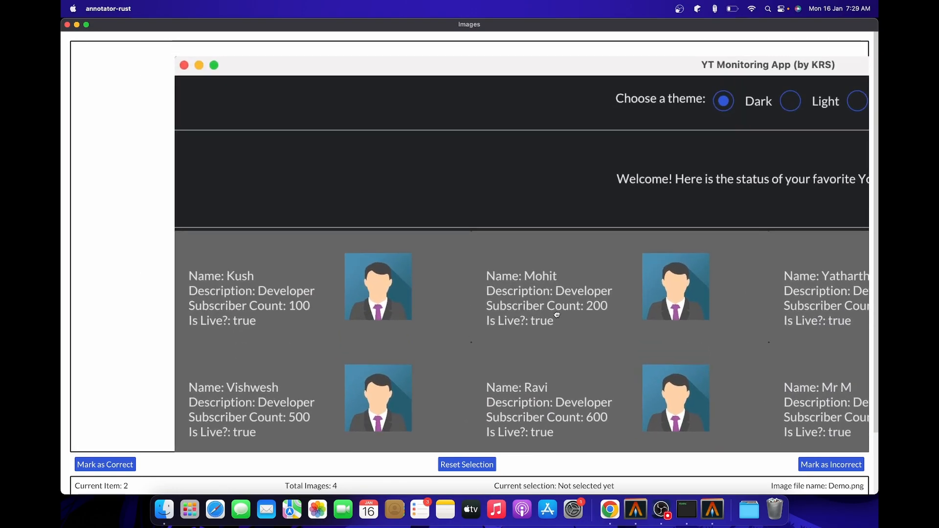
Mark Demo.png as Correct and advance to nature-3082832__480.jpg, item 3 of 4
scroll(down, 3)
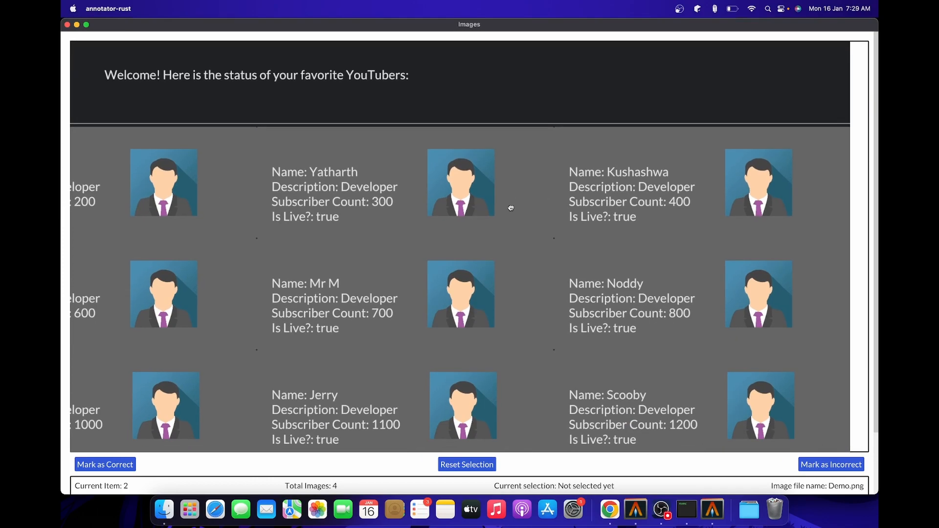
scroll(down, 3)
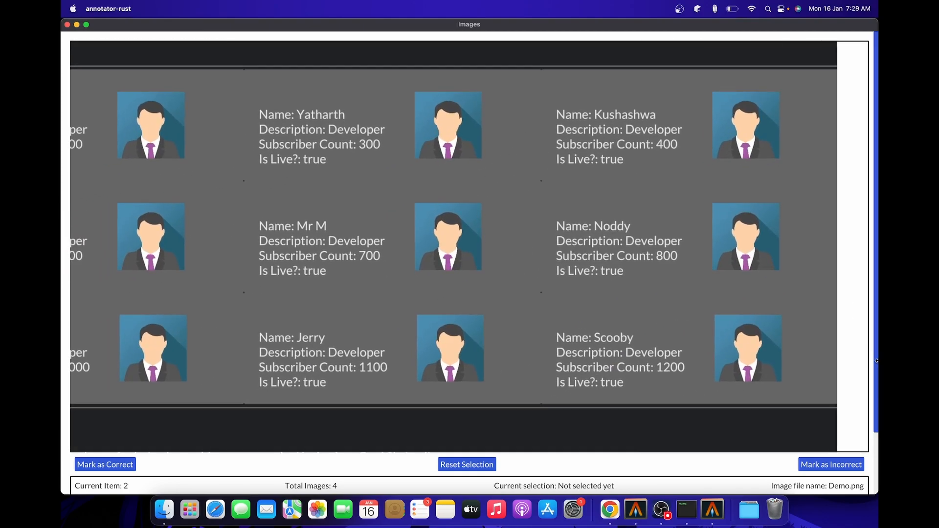
scroll(down, 3)
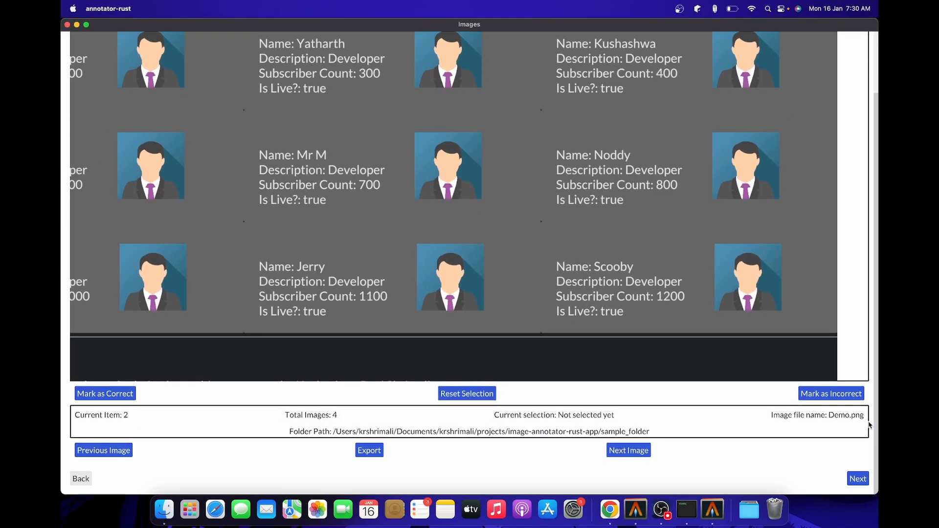
mouse_move(874, 432)
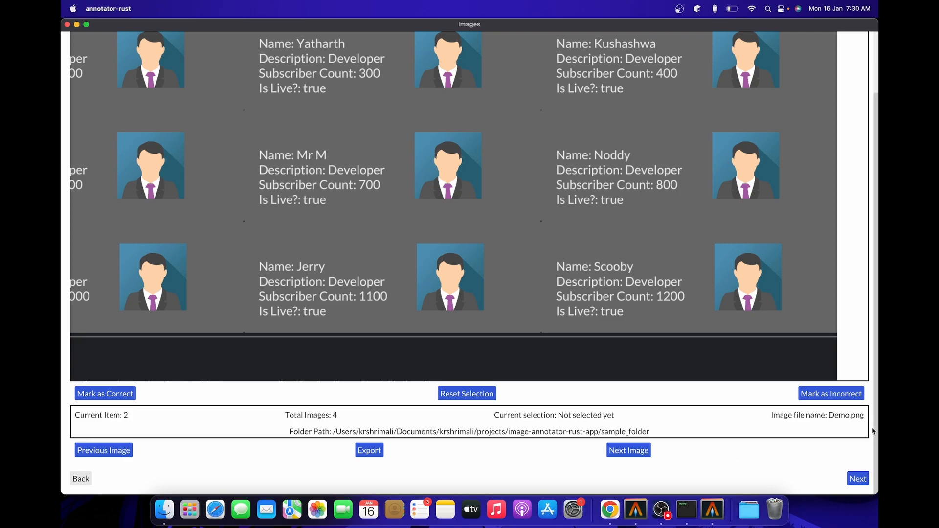
mouse_move(144, 410)
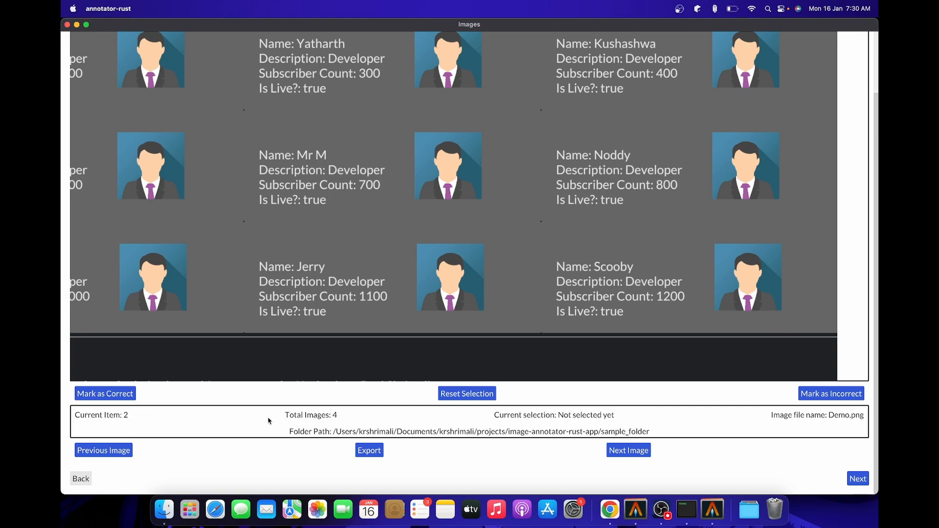
click(105, 393)
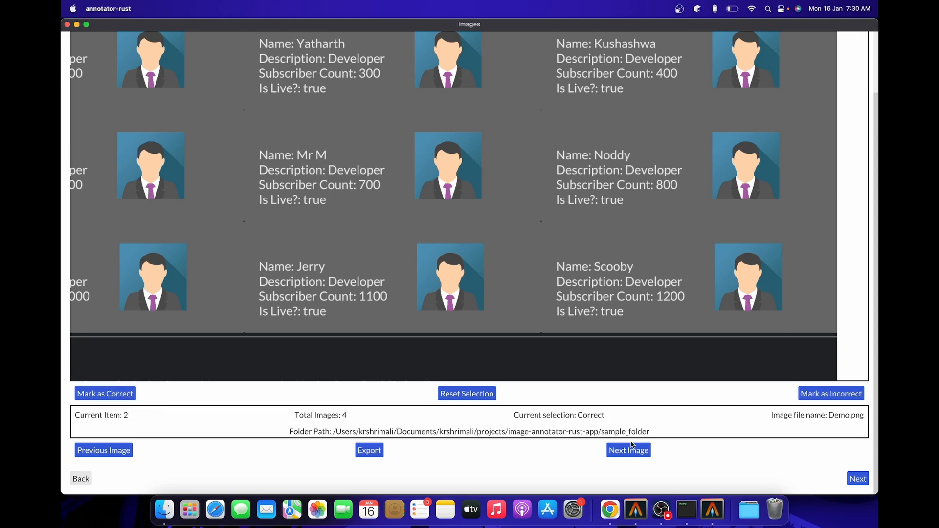
click(628, 450)
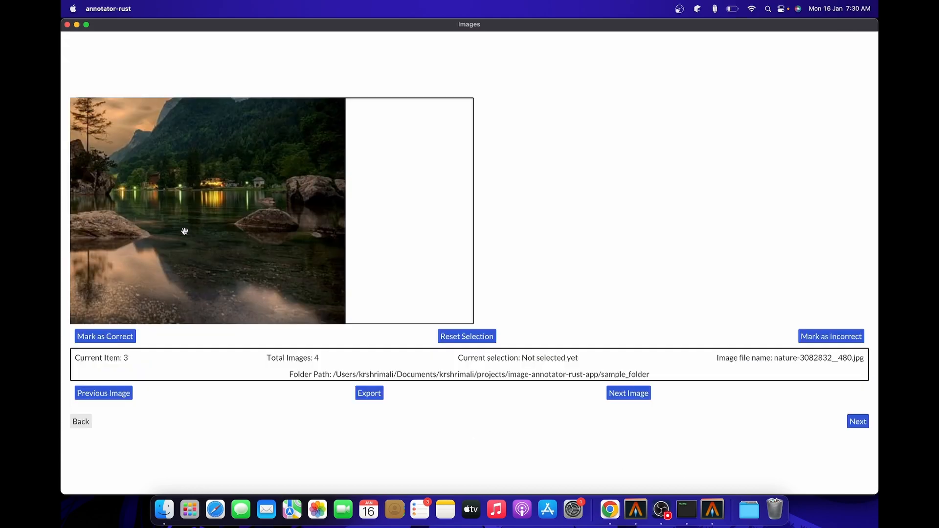
mouse_move(209, 233)
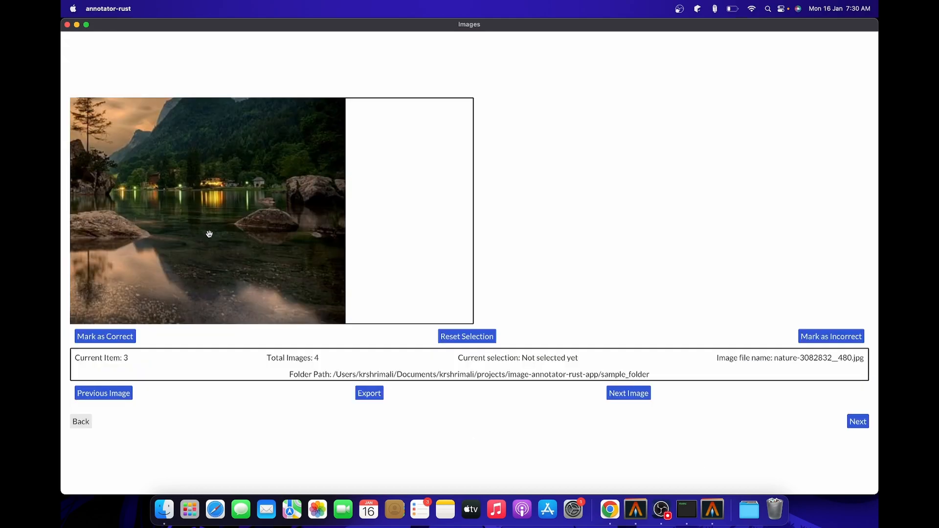
mouse_move(226, 227)
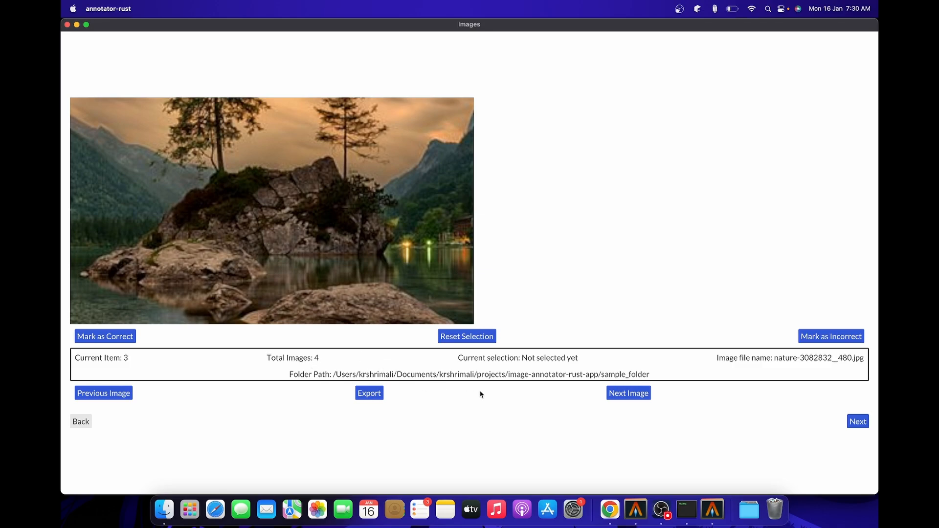
Mark the nature lake image as Correct and advance to invalid_file.txt, item 4 of 4
click(105, 336)
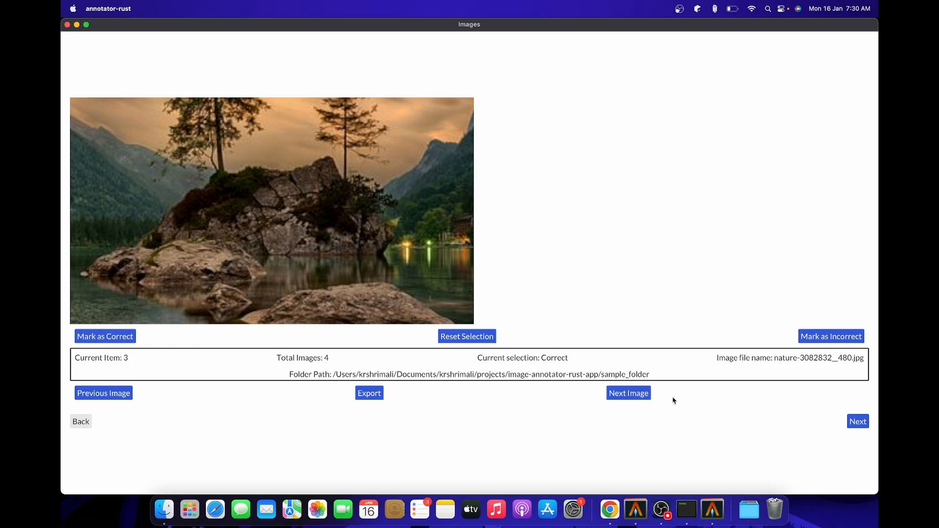
click(628, 393)
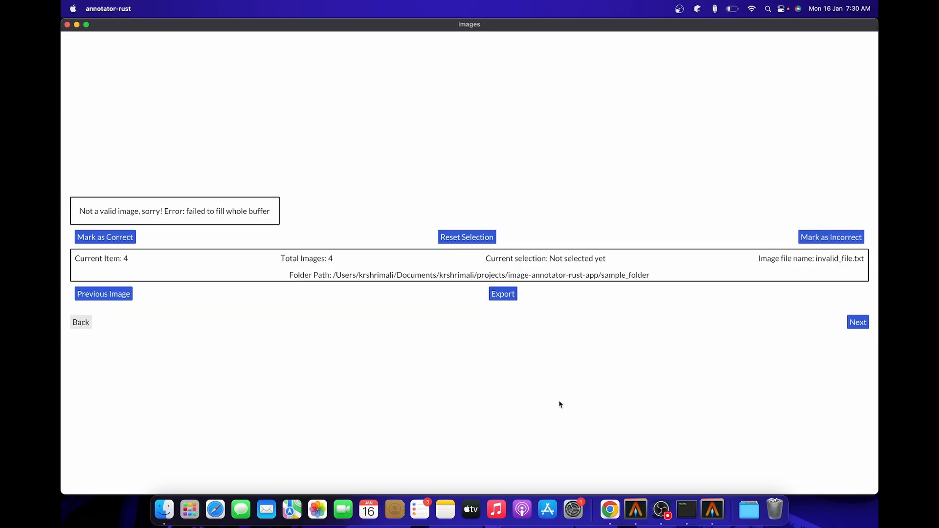
mouse_move(754, 267)
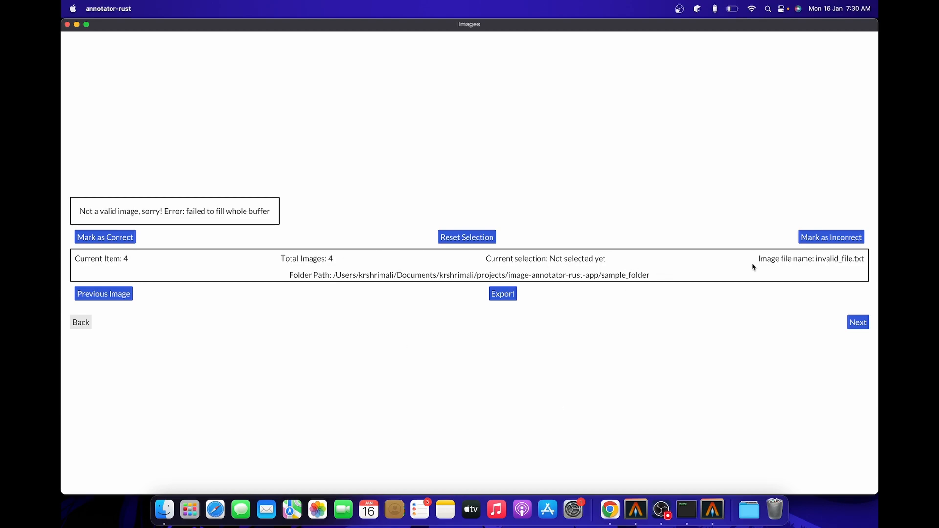
mouse_move(505, 291)
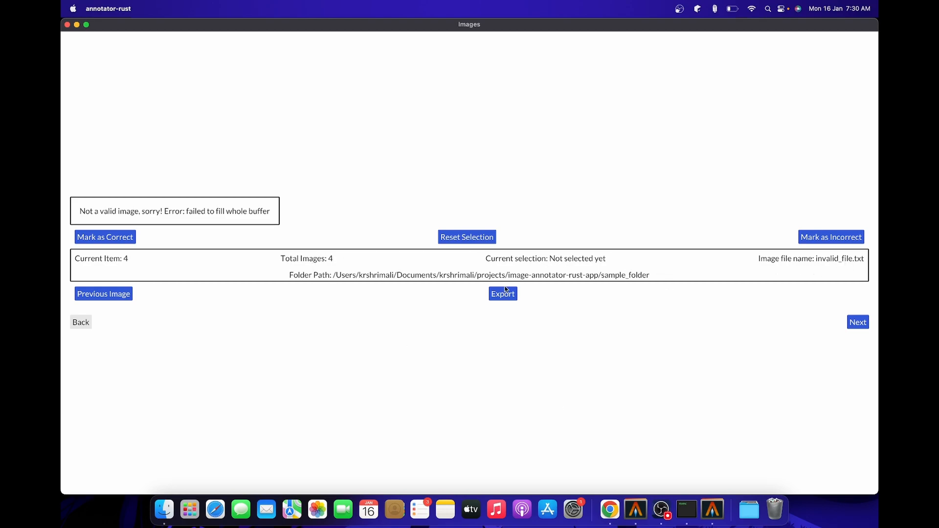
mouse_move(141, 215)
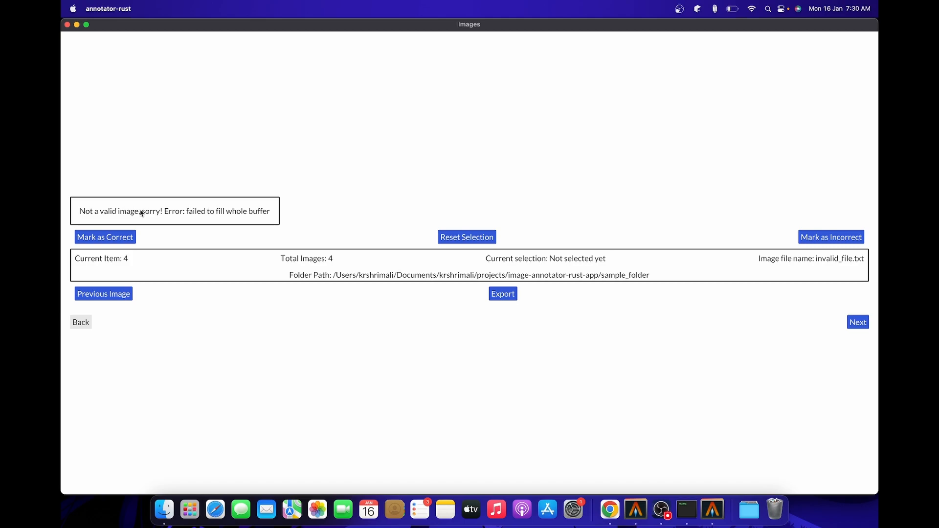
mouse_move(230, 219)
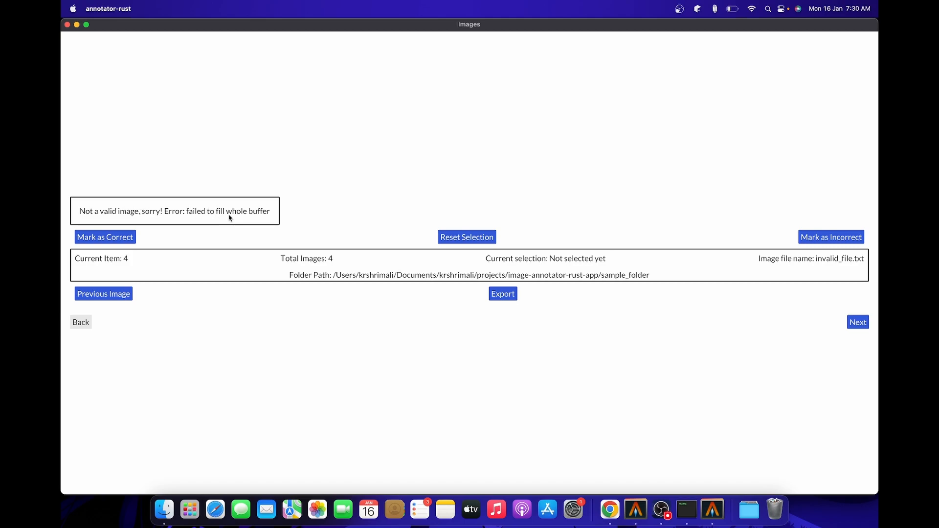
mouse_move(235, 219)
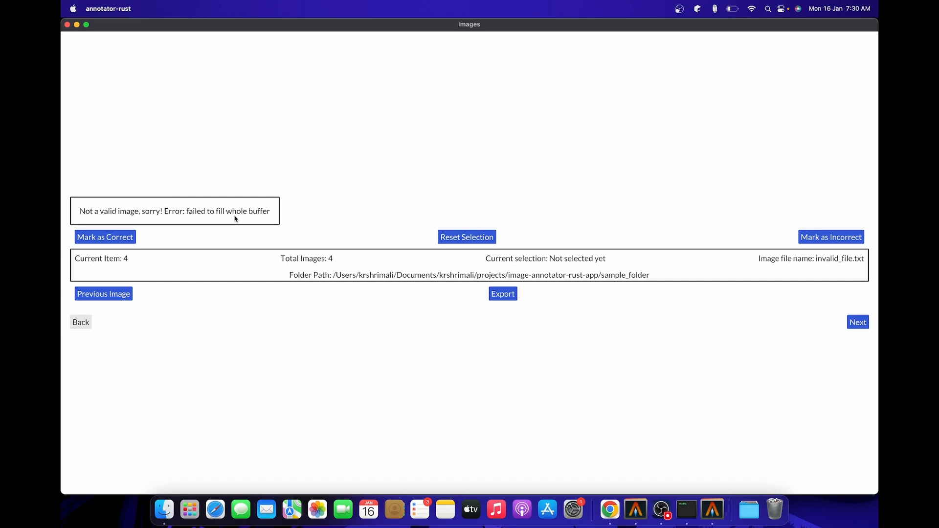
mouse_move(302, 308)
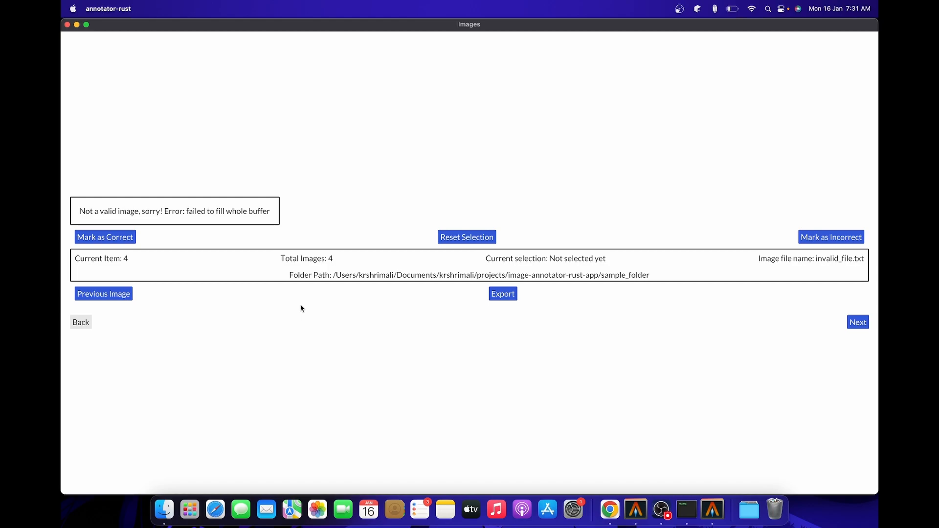
mouse_move(340, 307)
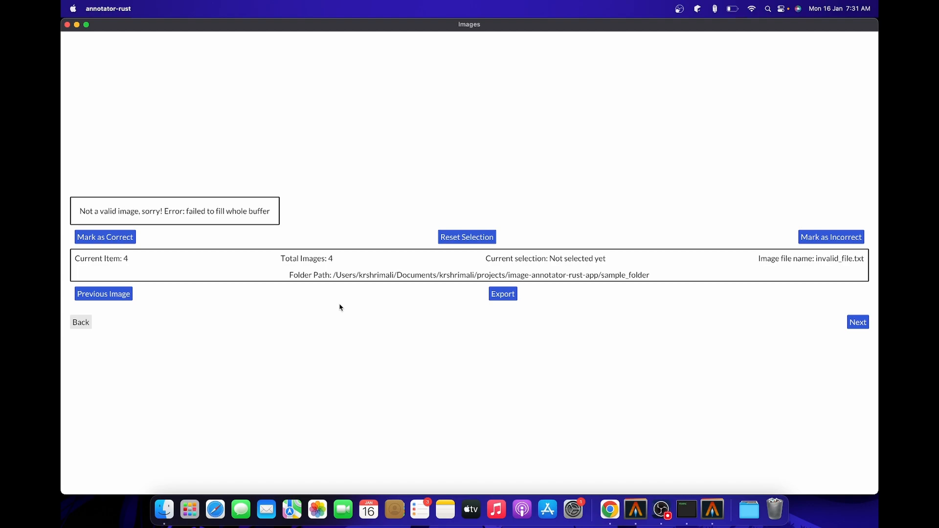
mouse_move(366, 324)
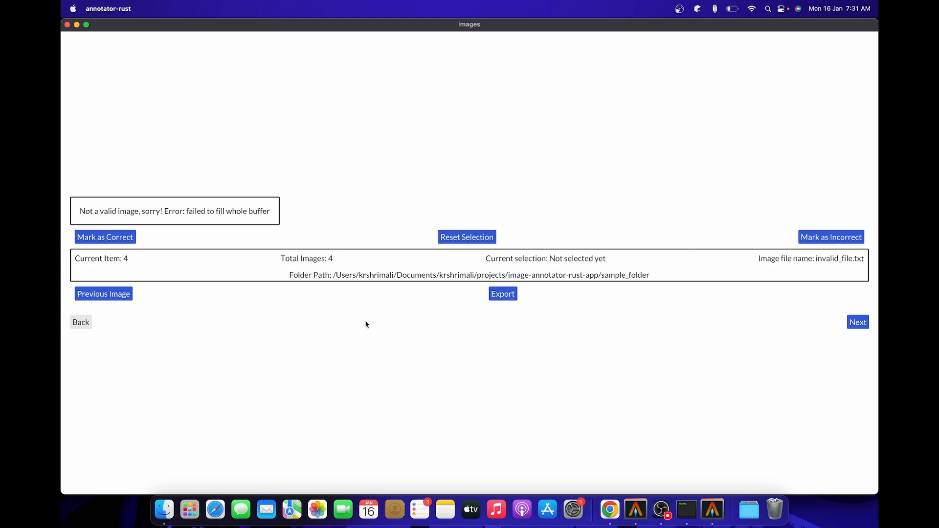
mouse_move(166, 228)
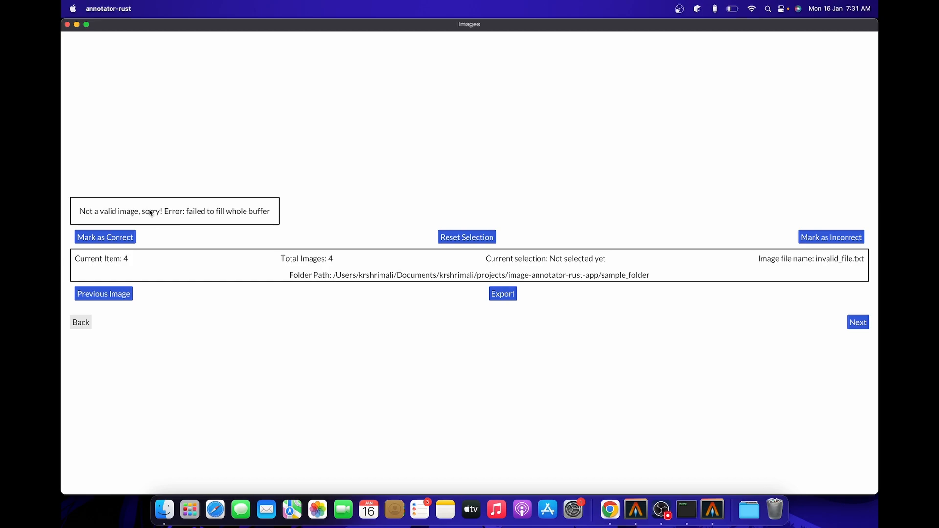
mouse_move(835, 335)
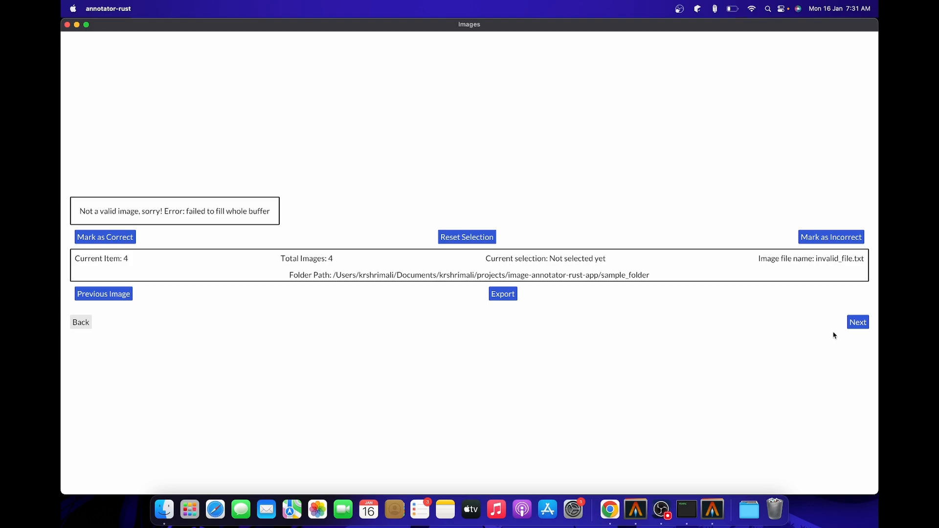
Move past the invalid_file.txt error item to the End screen
click(856, 323)
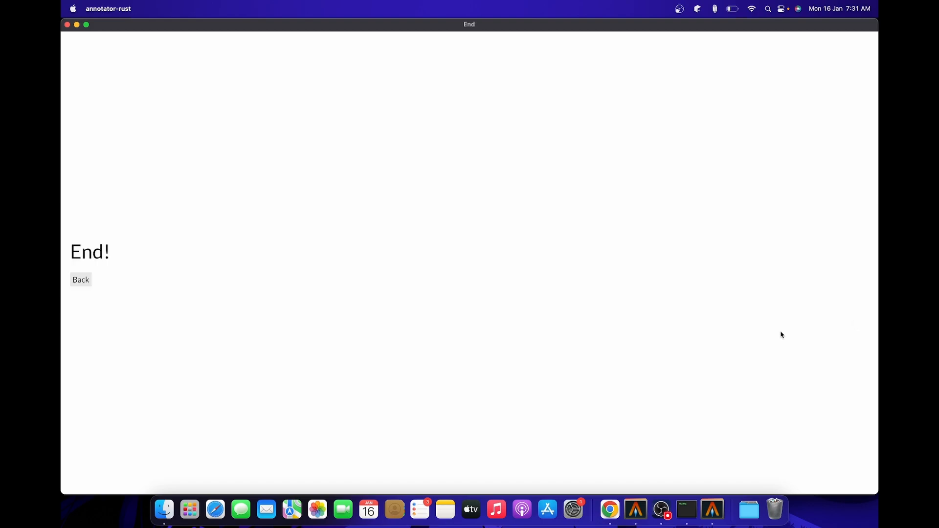
mouse_move(116, 272)
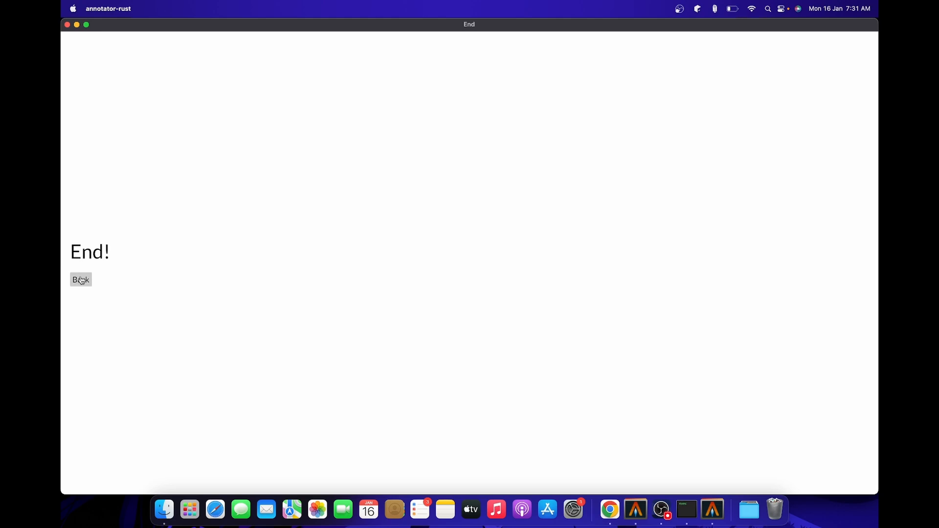
Go back from the End screen to item 4 with its not-a-valid-image error
click(80, 280)
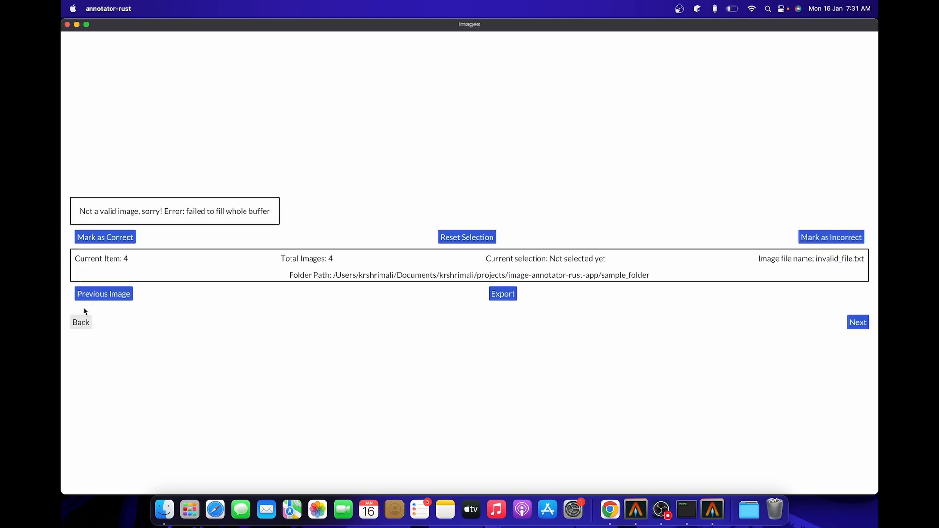
click(80, 322)
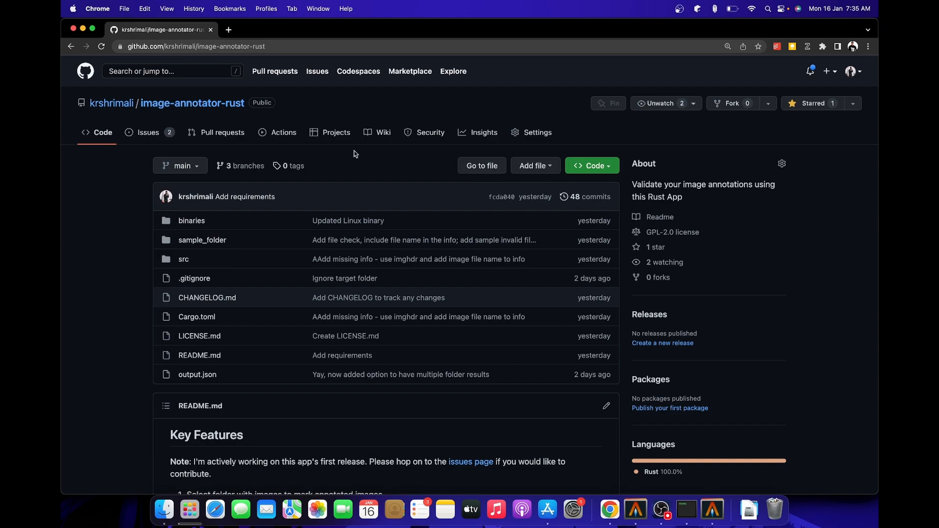
Scroll through the README, then return to the image-annotator-rust repository's main Code page
scroll(down, 3)
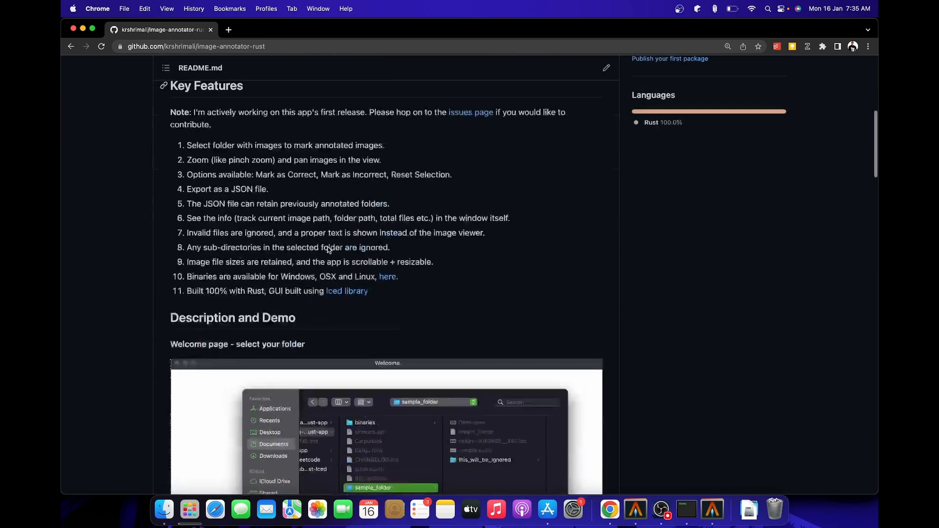
scroll(down, 3)
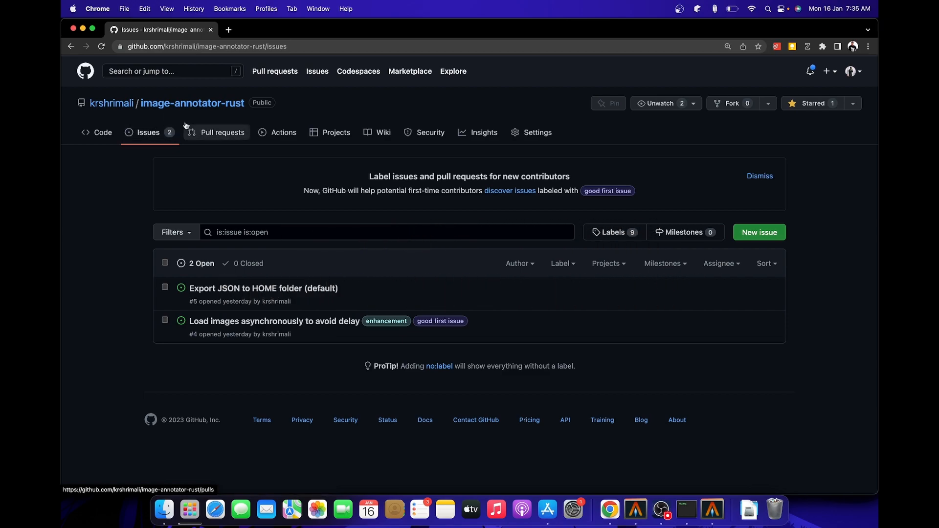
mouse_move(206, 109)
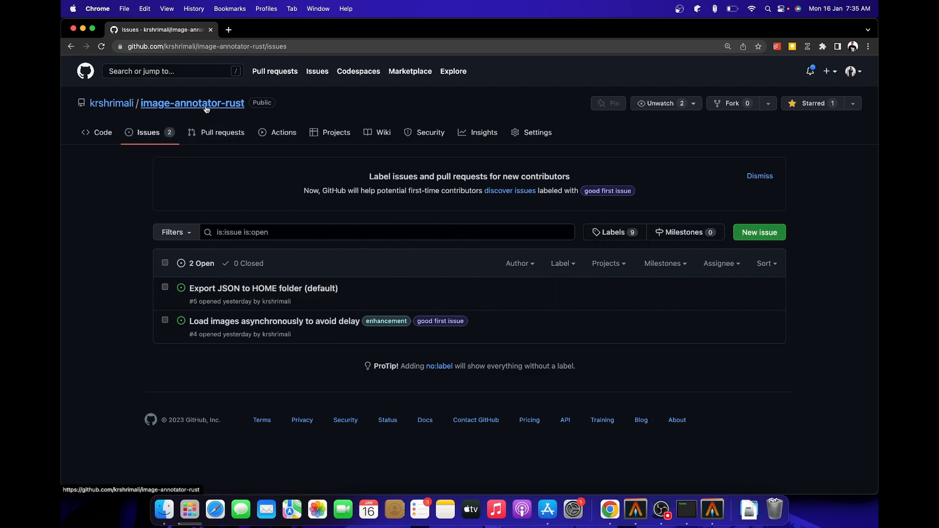
click(192, 104)
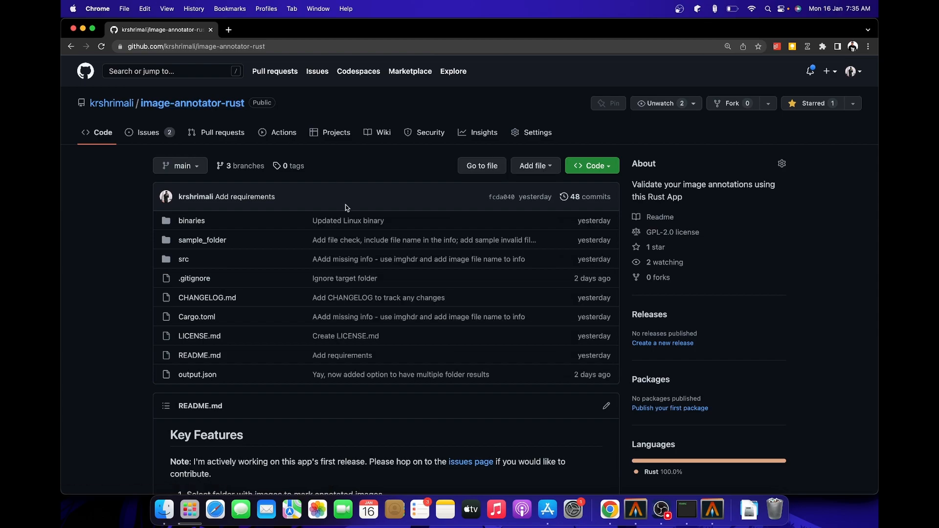
Scroll the README through Key Features and Demo down to the Verify annotation screenshot
scroll(down, 3)
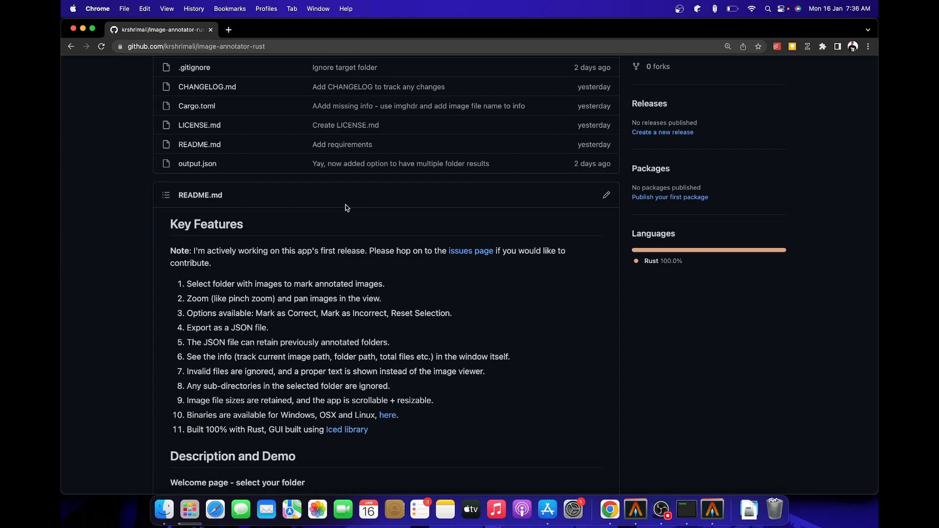
scroll(down, 3)
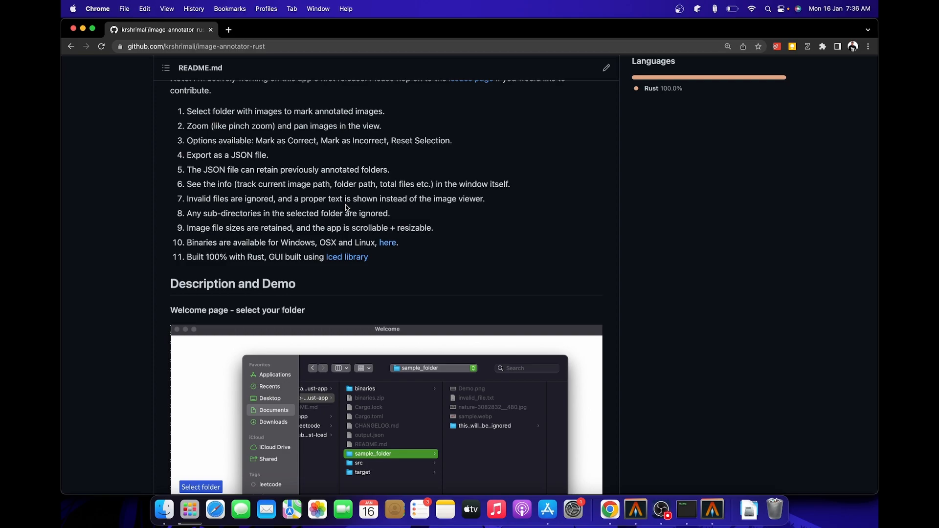
scroll(down, 3)
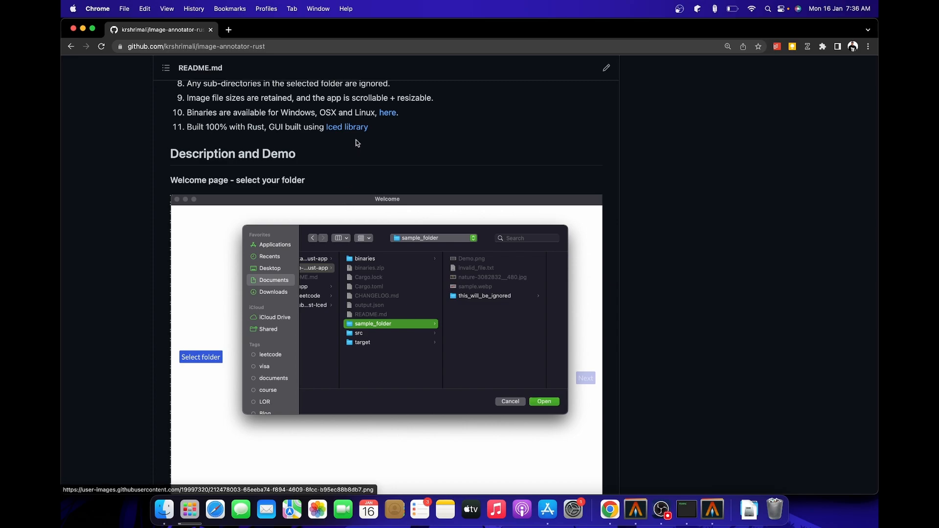
scroll(down, 3)
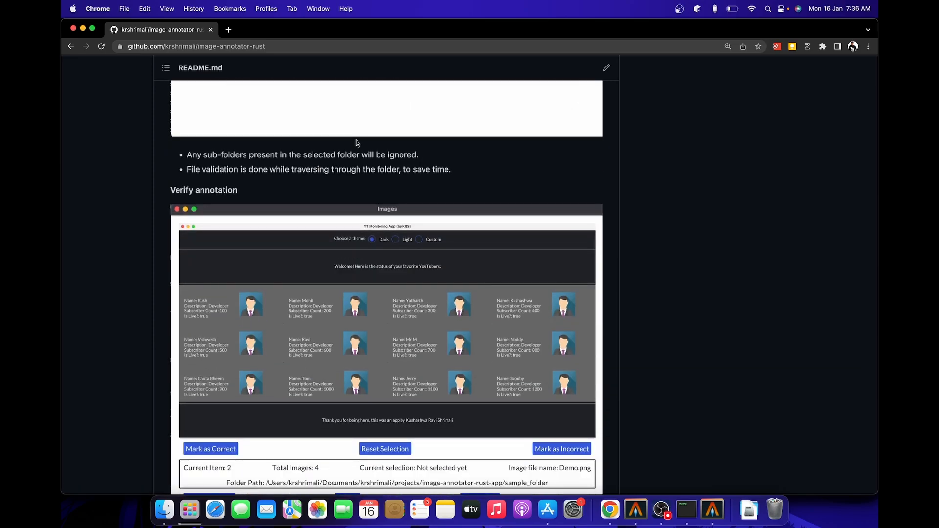